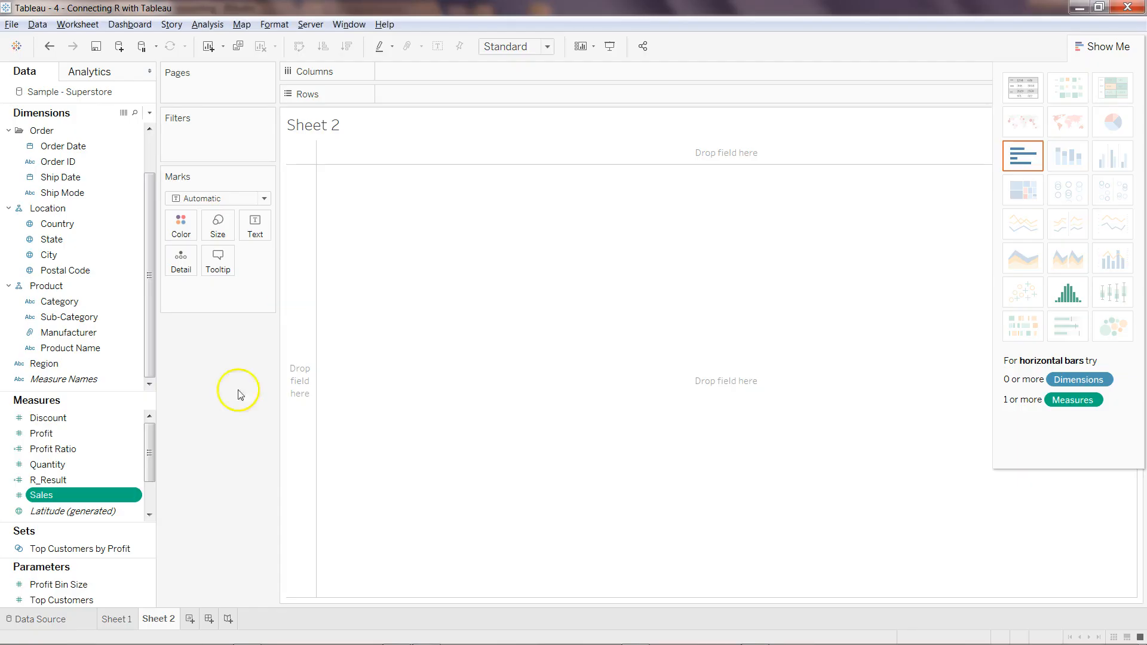
mouse_move(1022, 88)
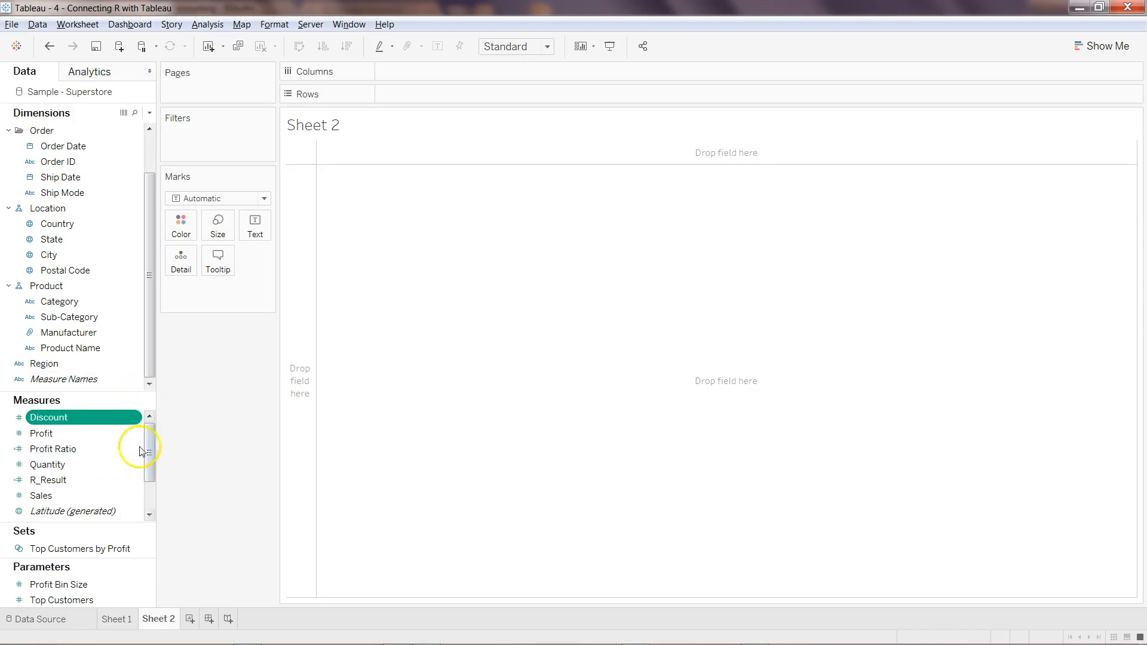
Step: Build a histogram of the Quantity measure using the Show Me histogram chart type
left_click(1106, 45)
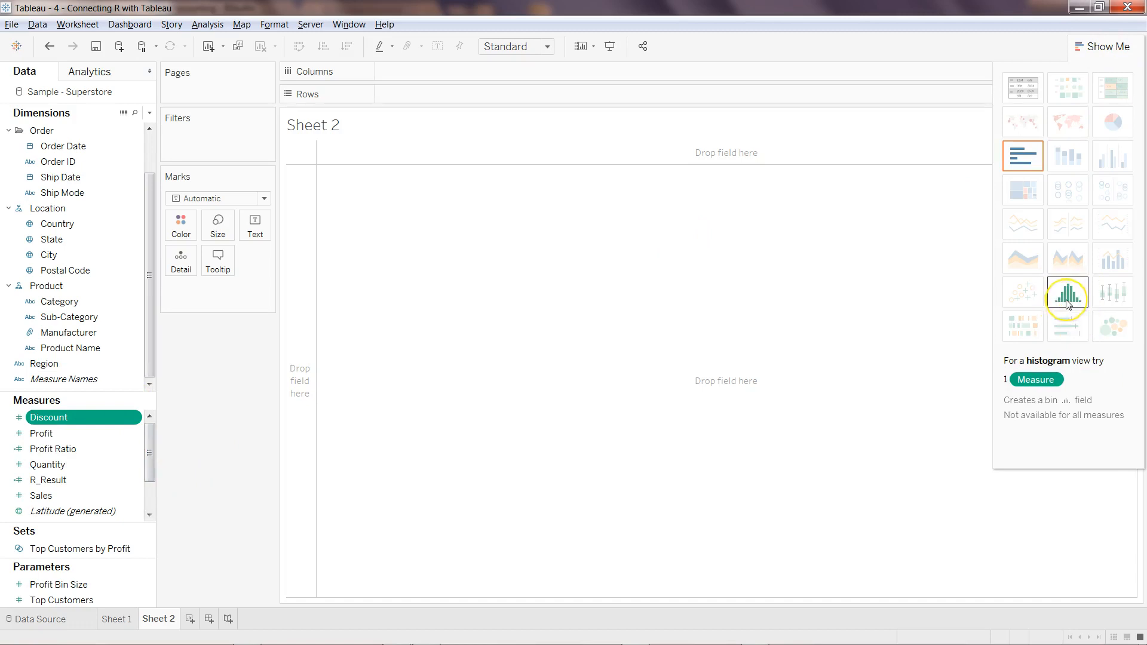
mouse_move(1058, 320)
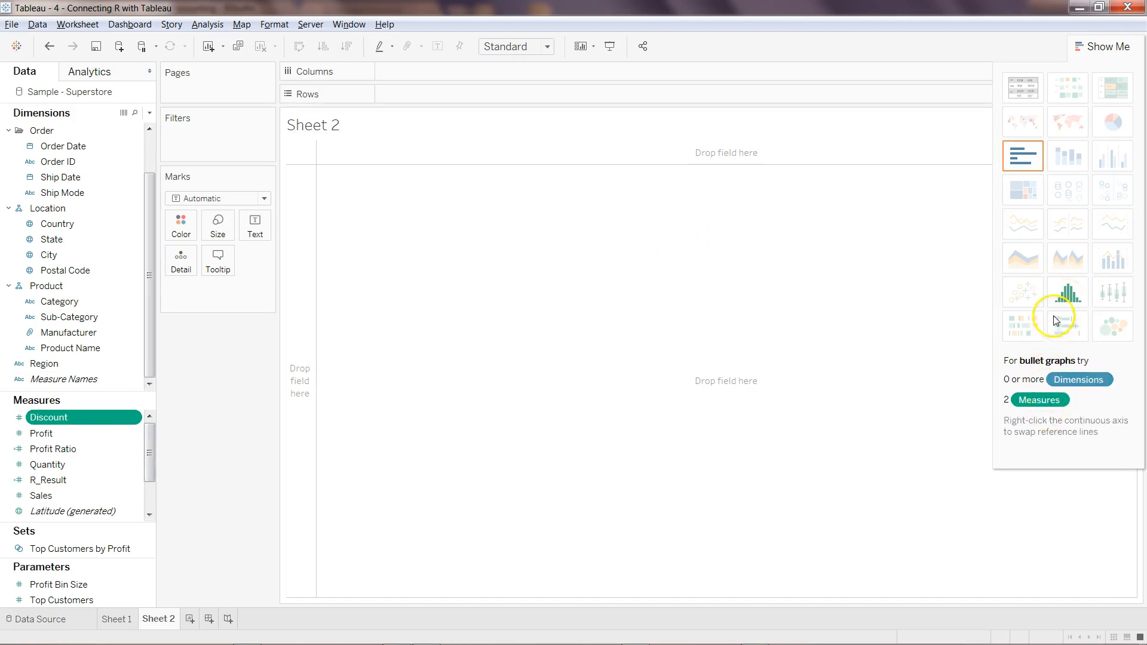
mouse_move(1067, 296)
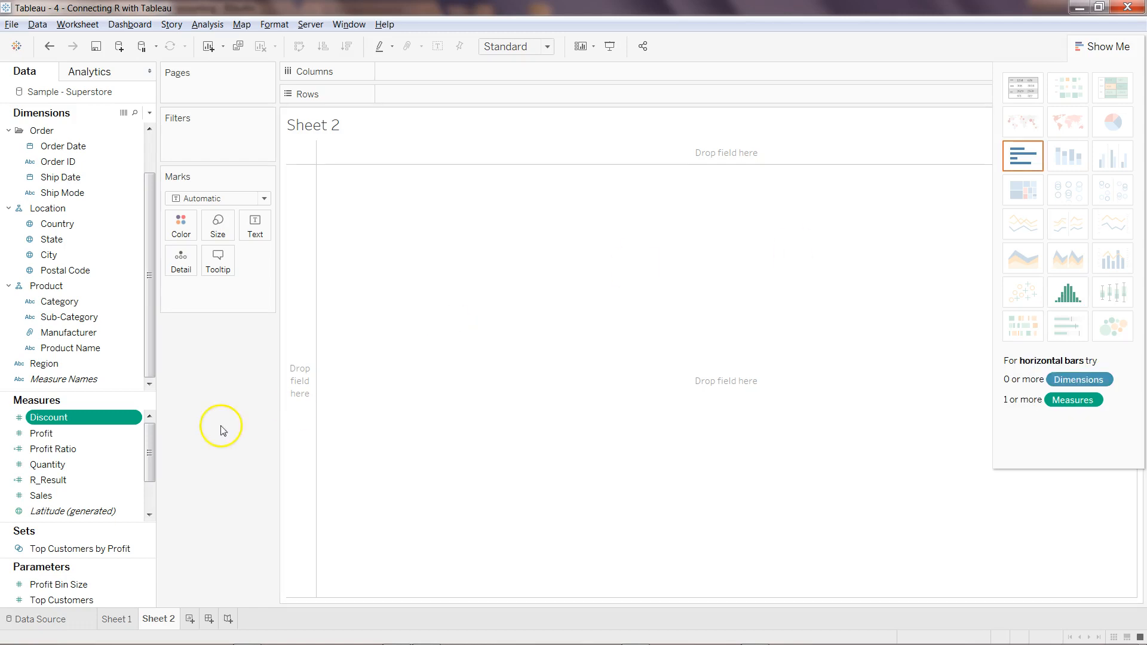
left_click(48, 463)
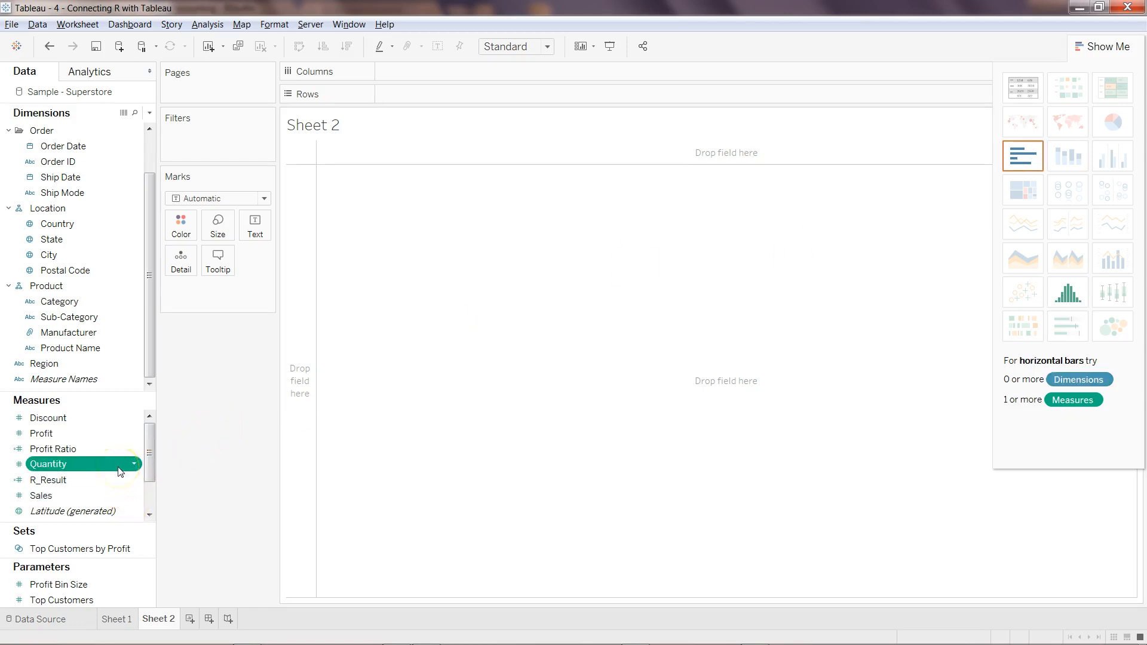
mouse_move(1068, 293)
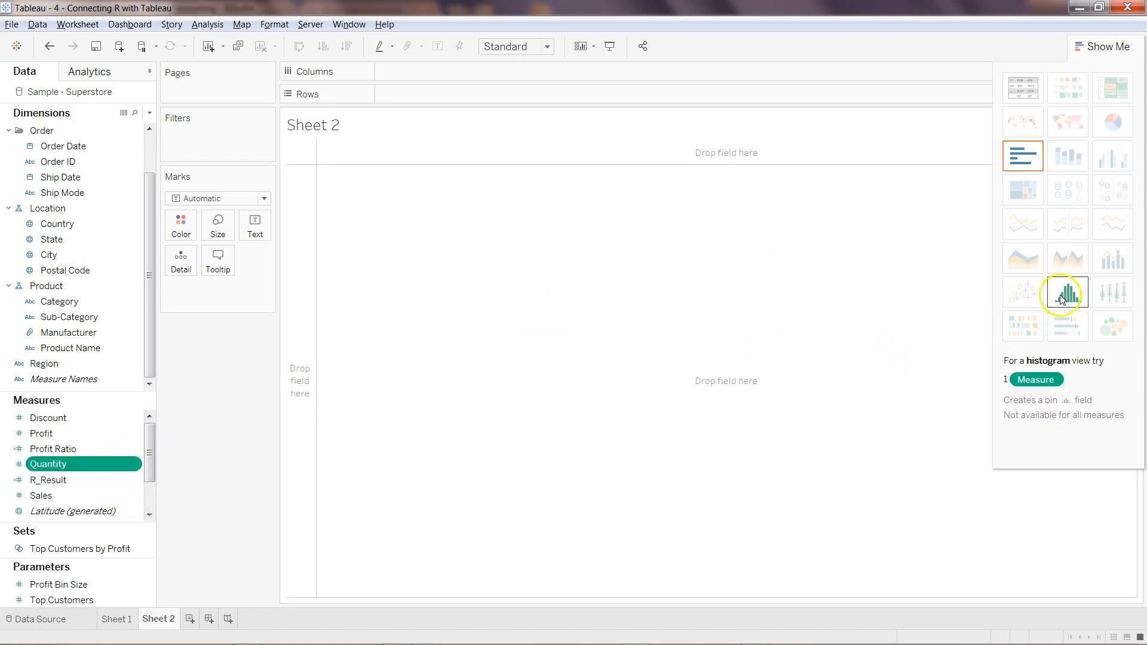
left_click(1066, 291)
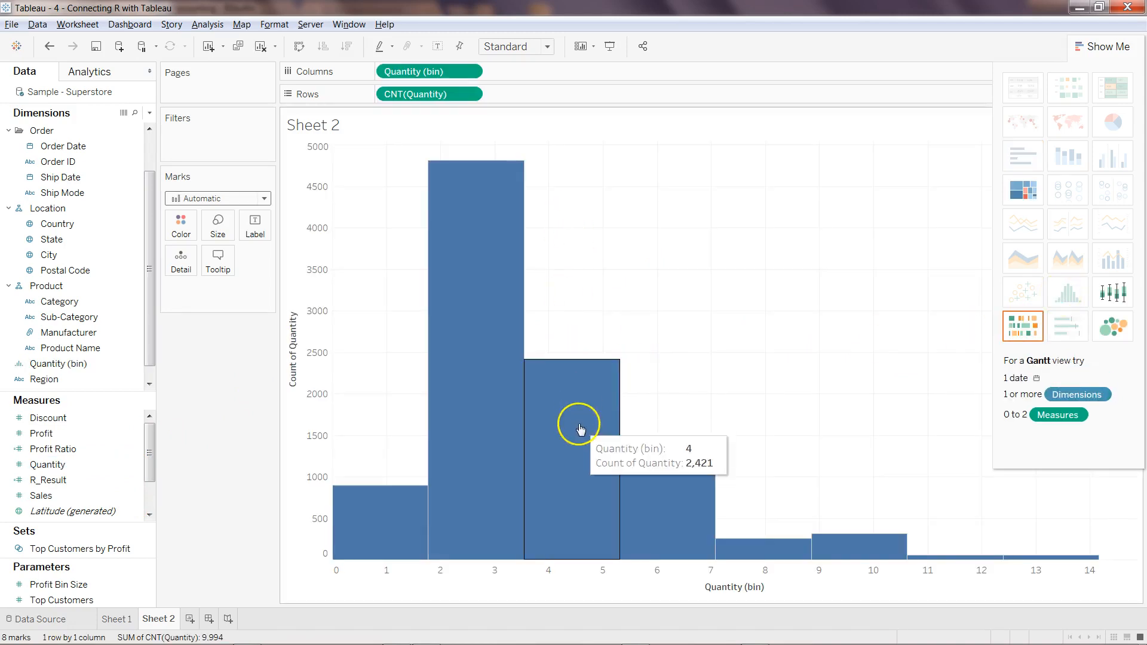
mouse_move(659, 406)
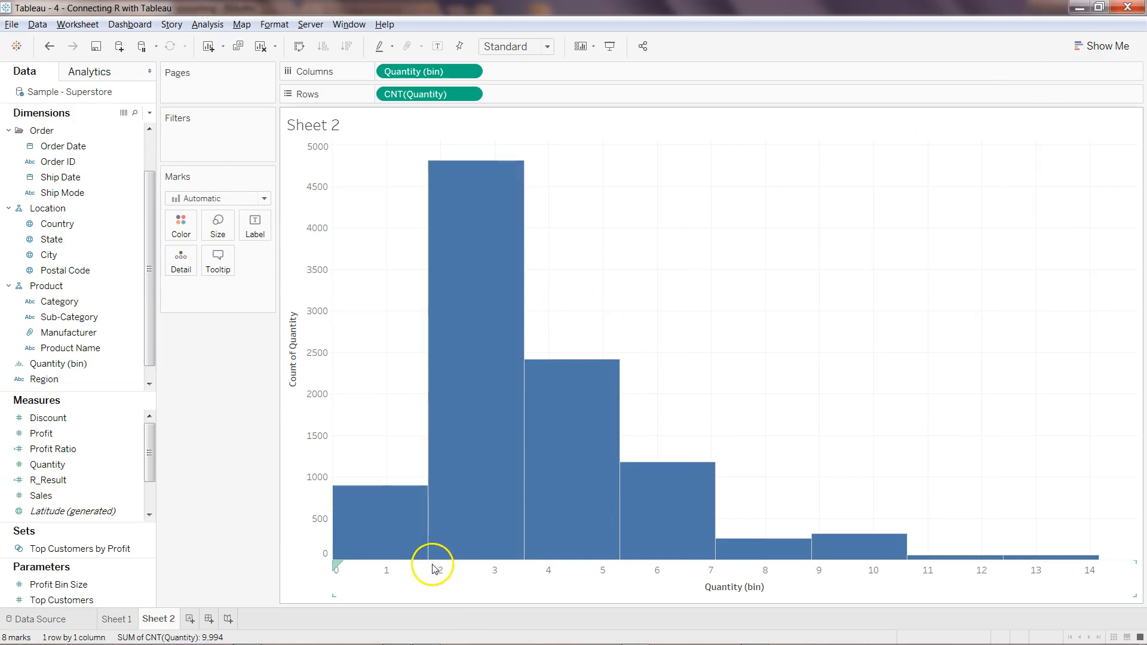
mouse_move(429, 560)
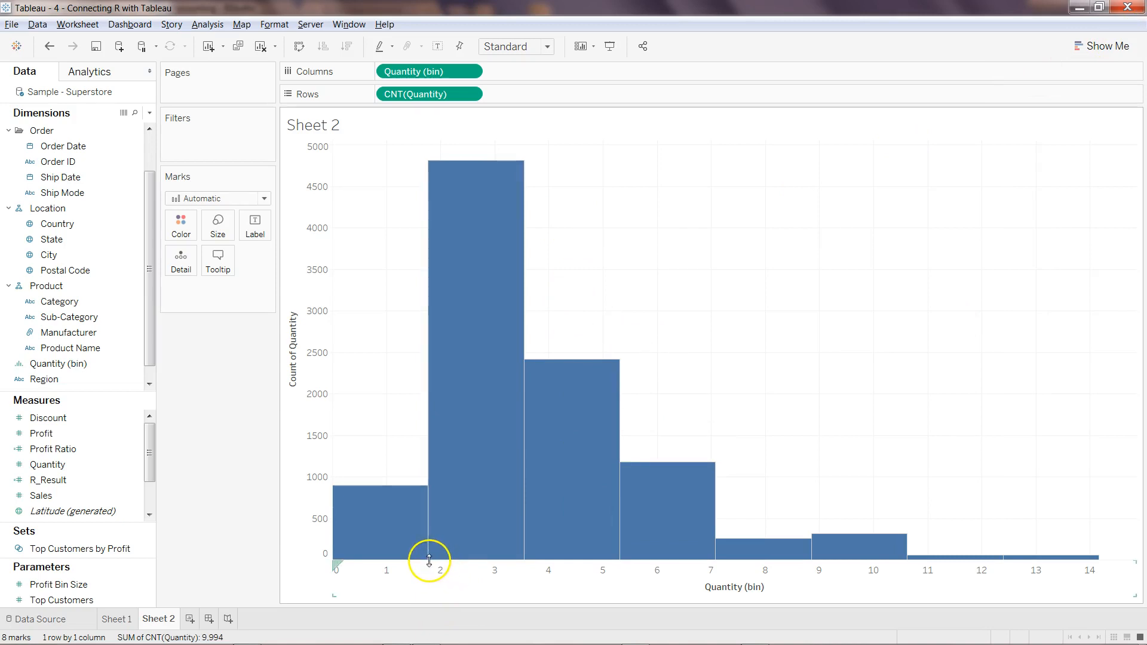
mouse_move(467, 558)
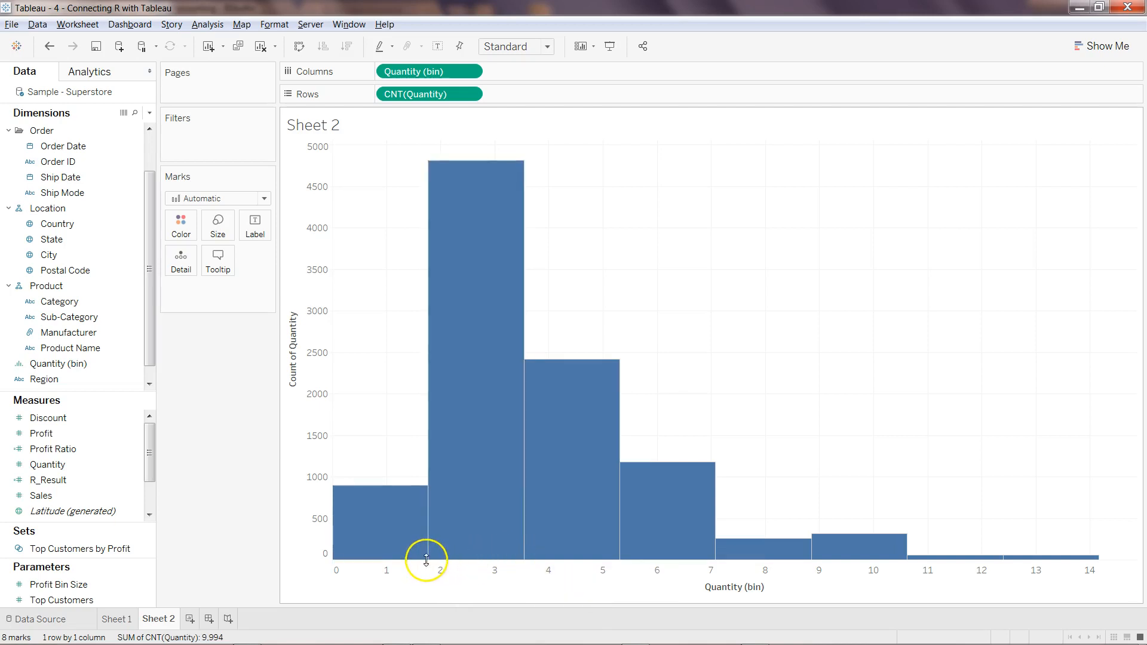
mouse_move(447, 567)
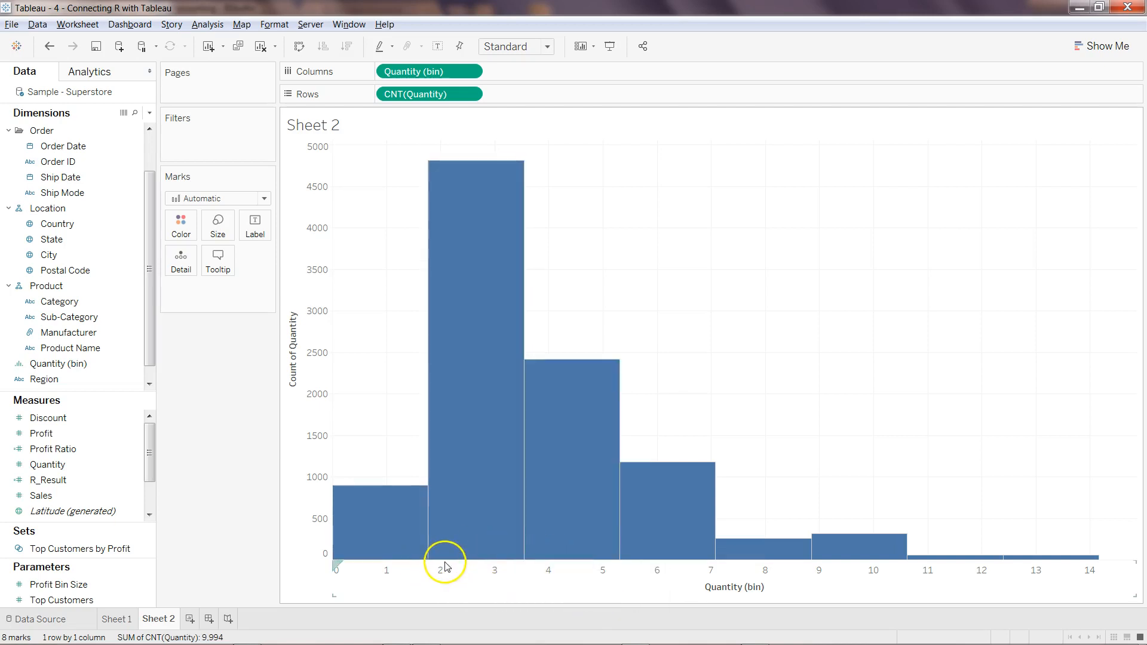
mouse_move(455, 570)
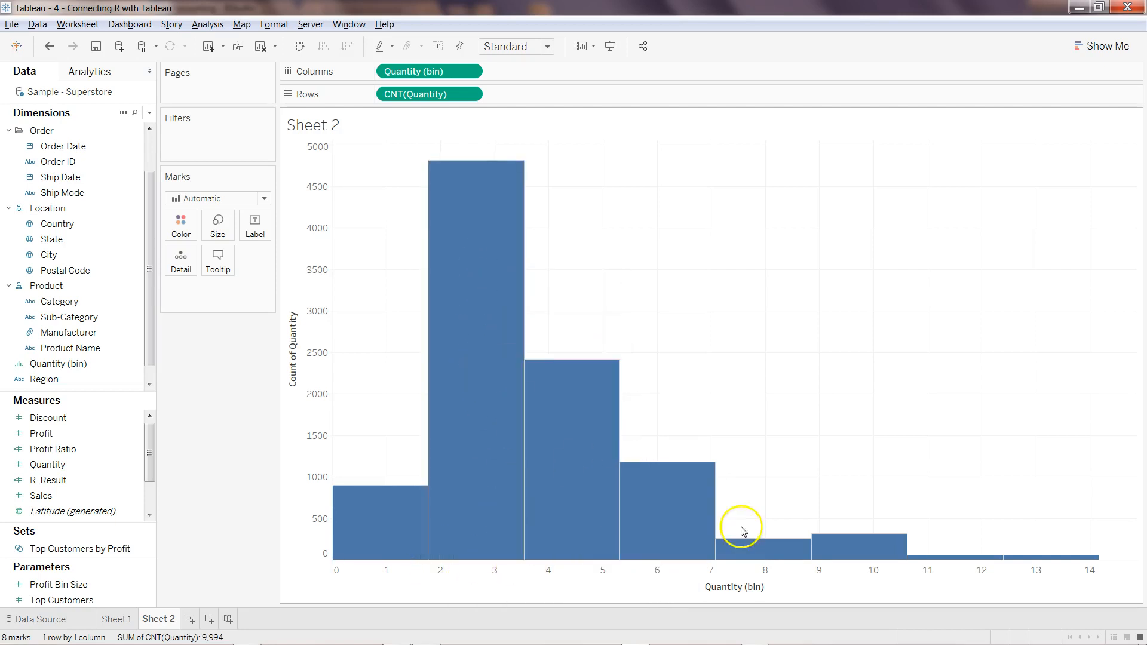
mouse_move(475, 342)
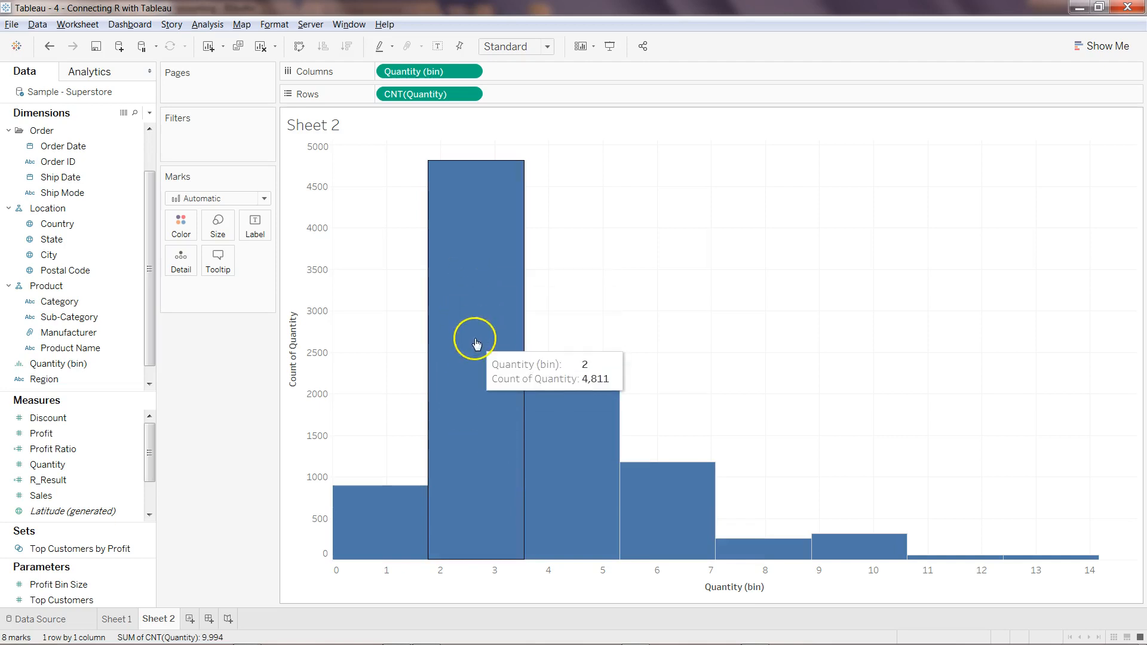
mouse_move(442, 393)
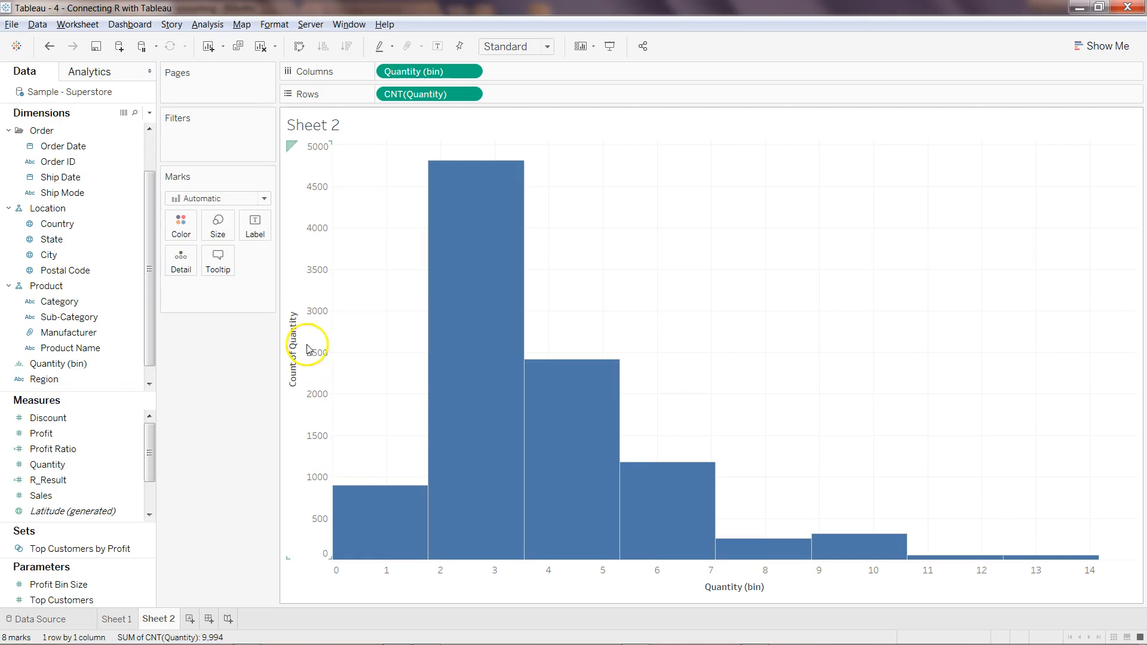
mouse_move(745, 622)
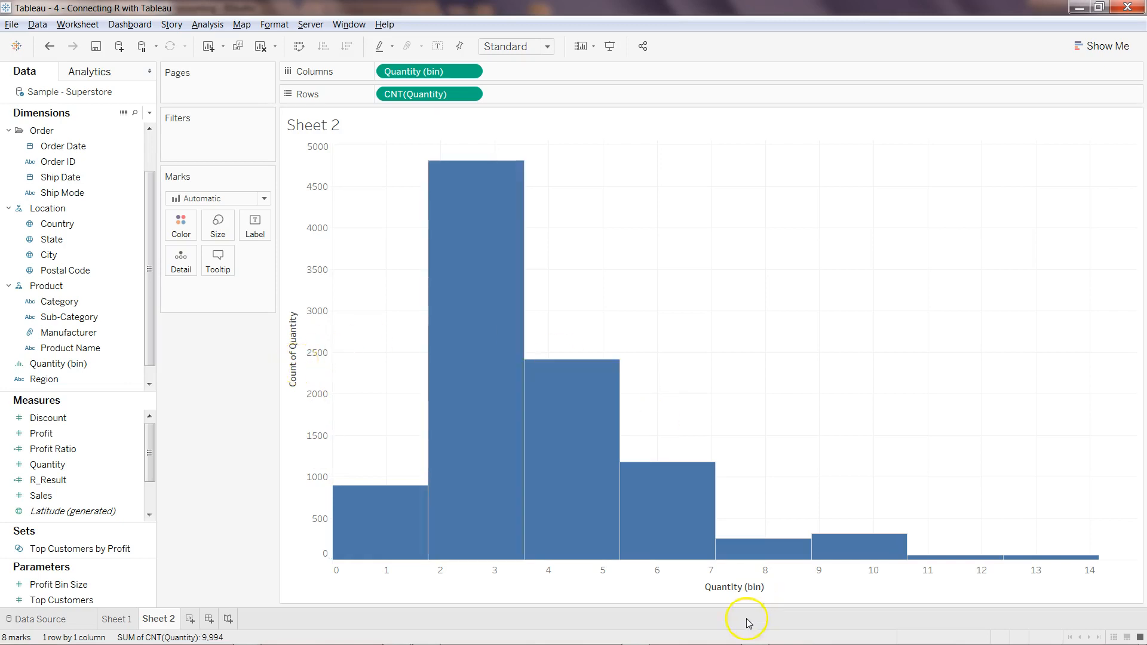
mouse_move(360, 586)
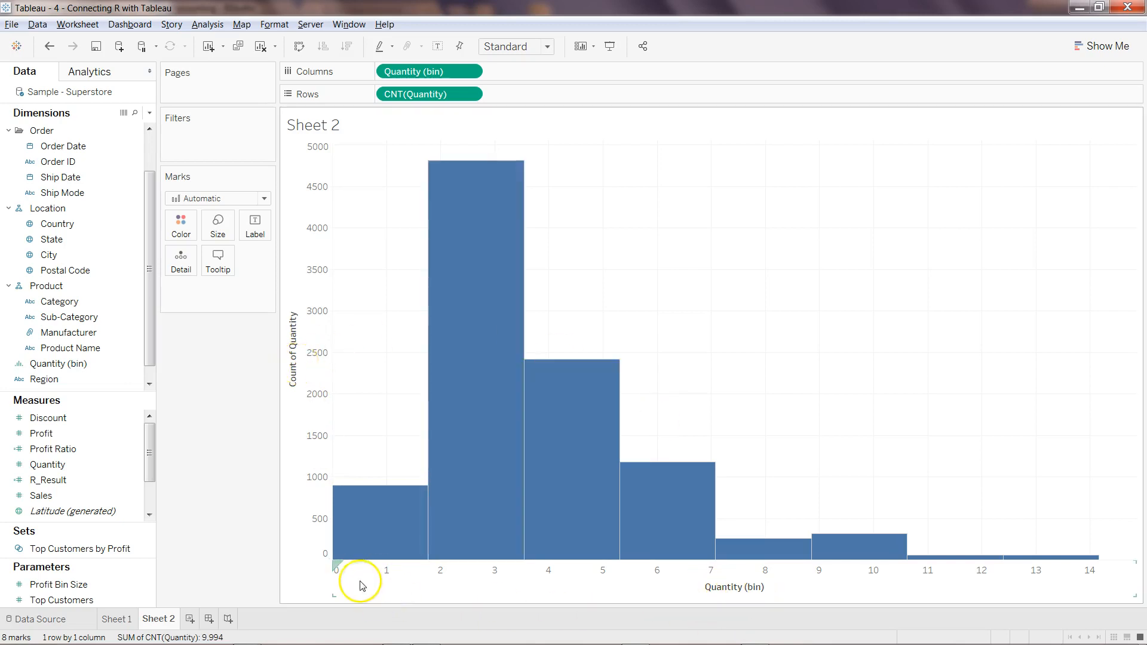
mouse_move(383, 583)
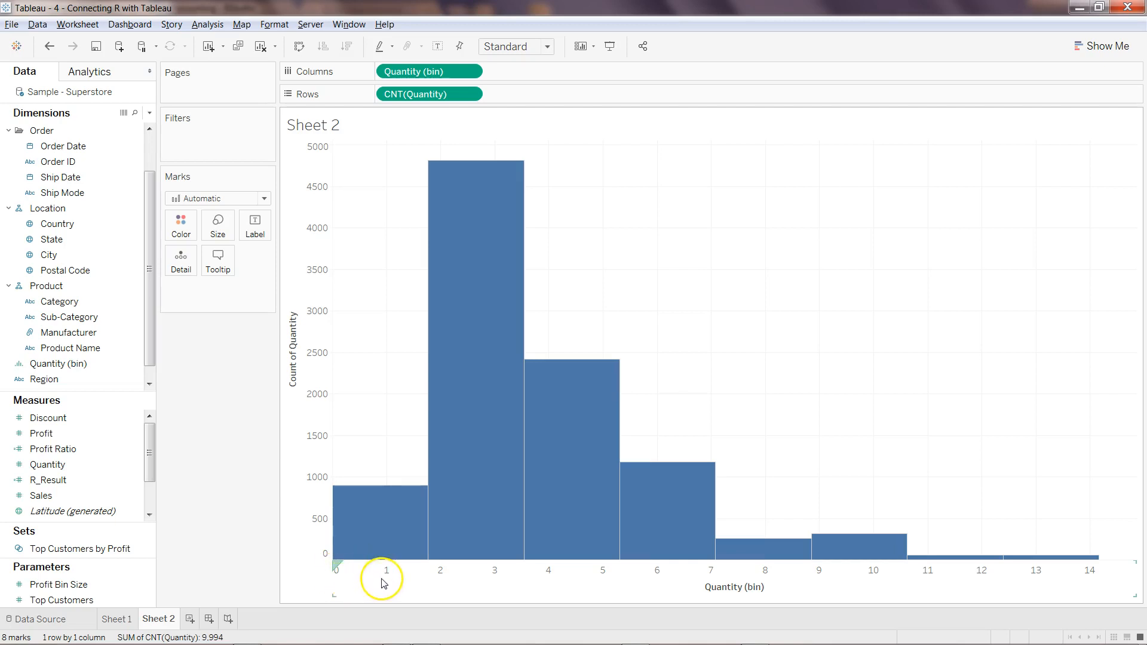
mouse_move(482, 578)
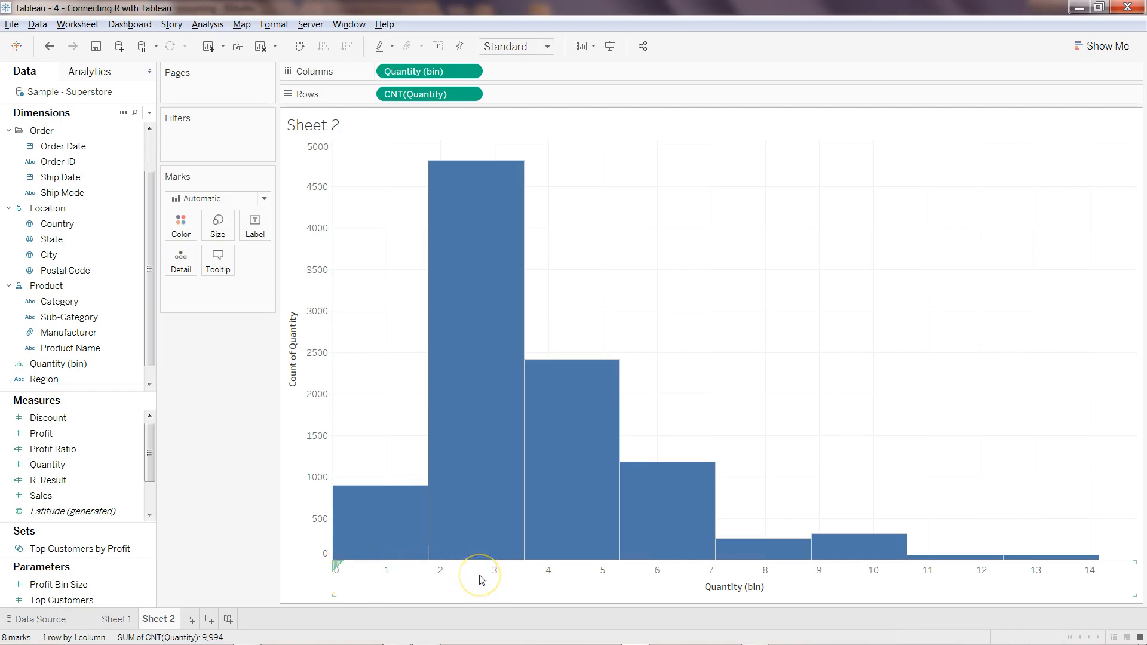
mouse_move(483, 580)
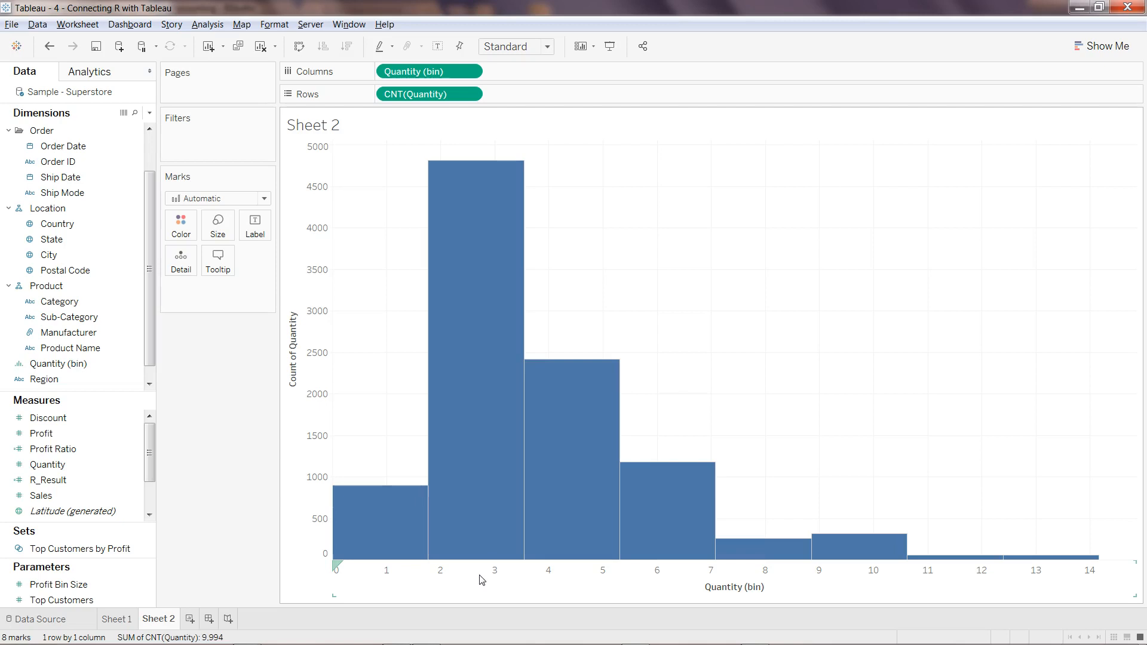
mouse_move(481, 378)
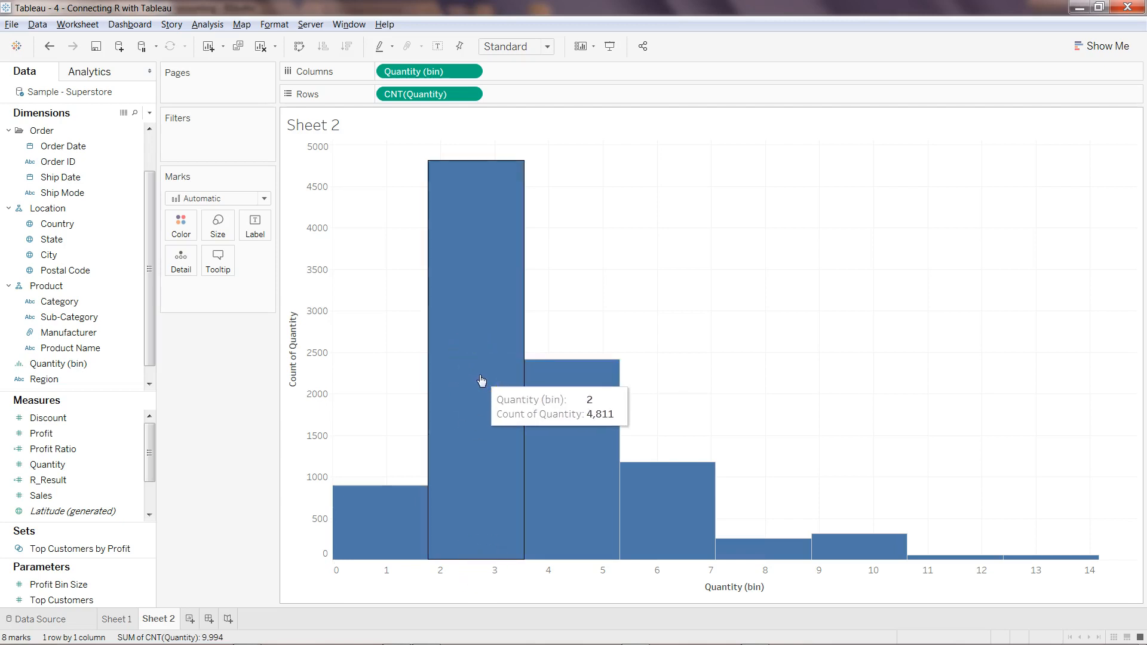
mouse_move(391, 409)
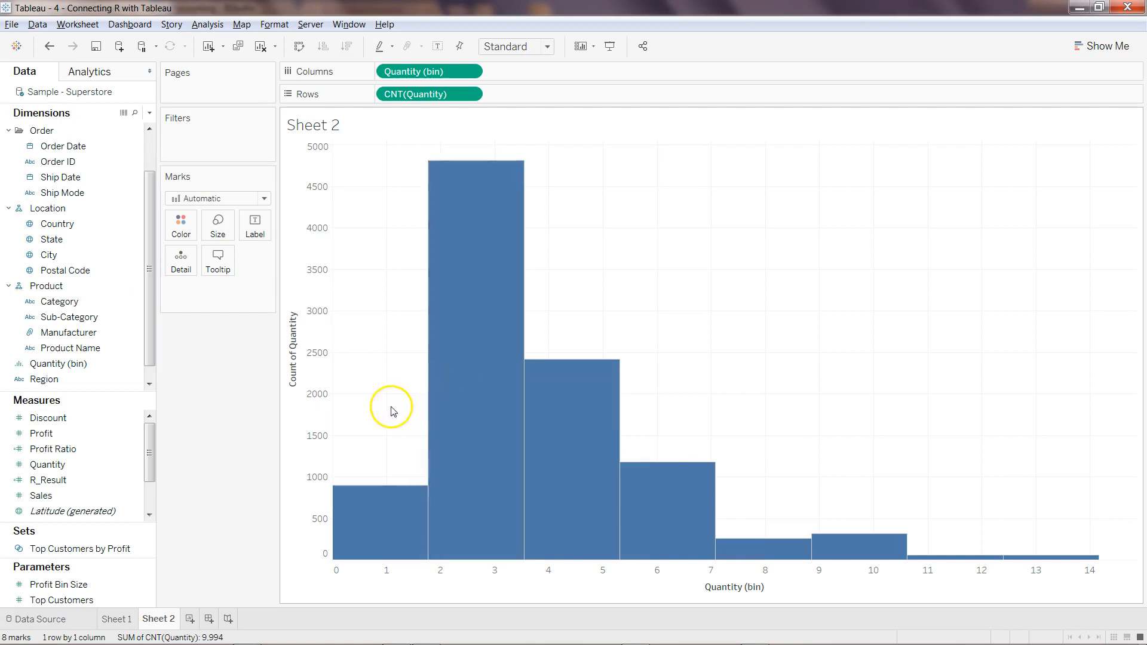
Step: Edit the Quantity (bin) field and keep its bin size at 2
left_click(59, 363)
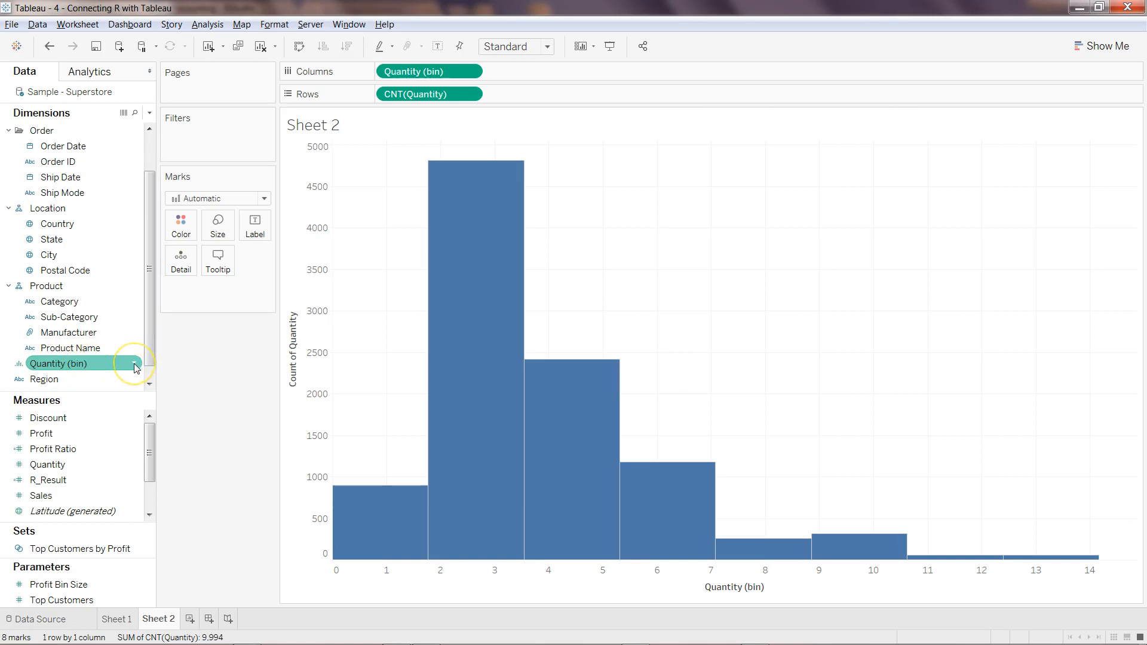
right_click(136, 363)
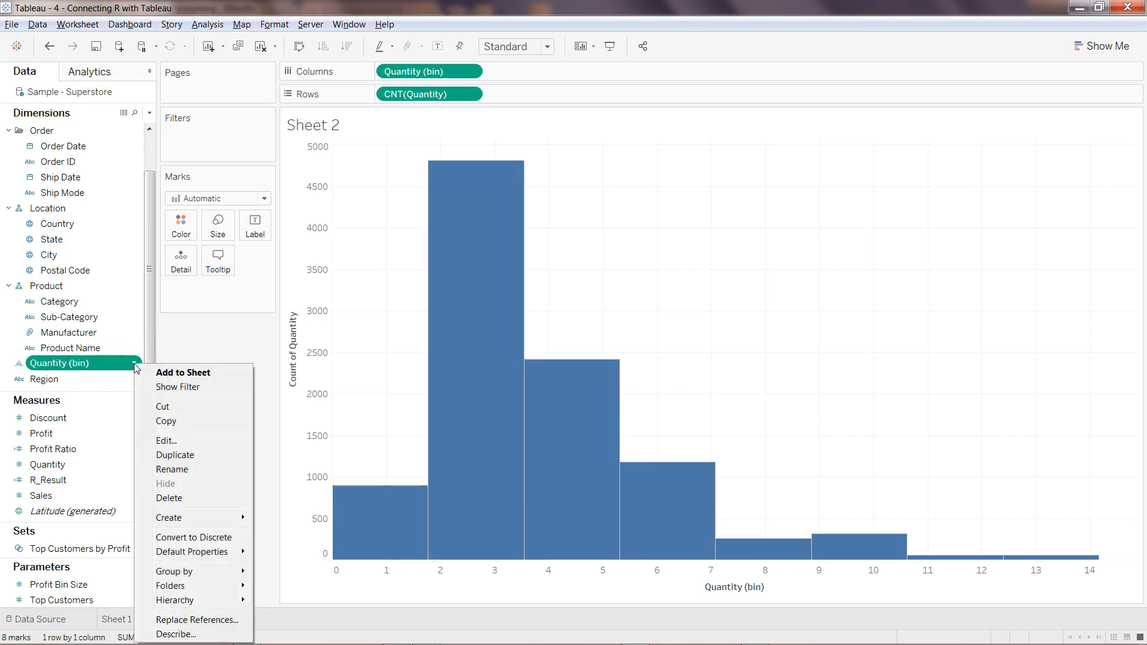
mouse_move(172, 421)
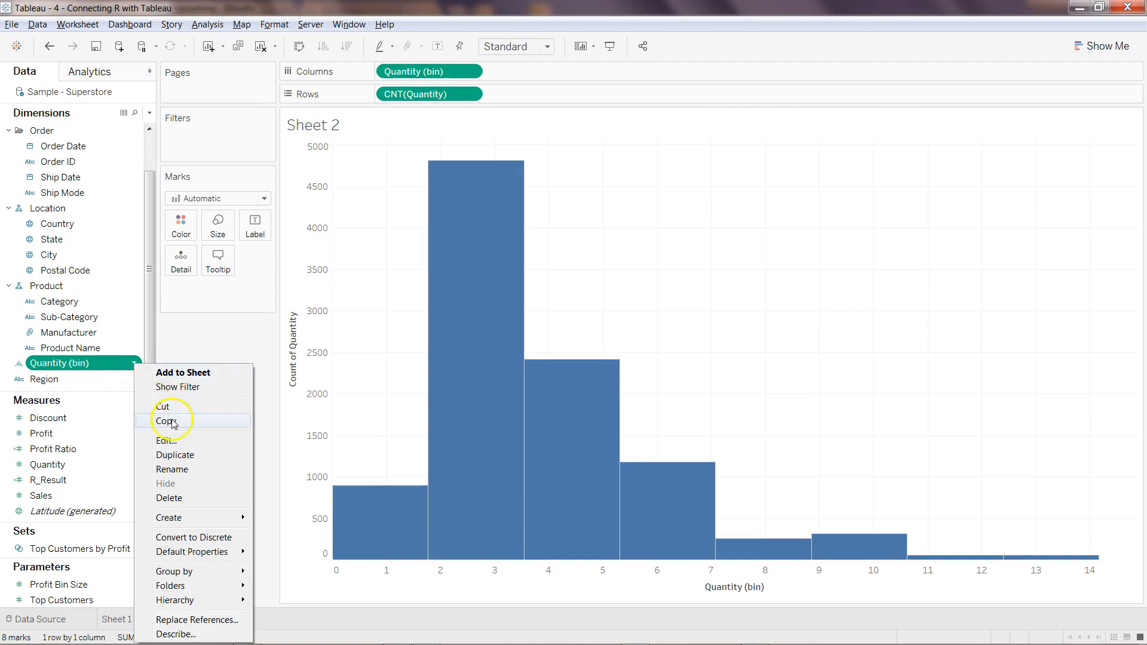
left_click(170, 440)
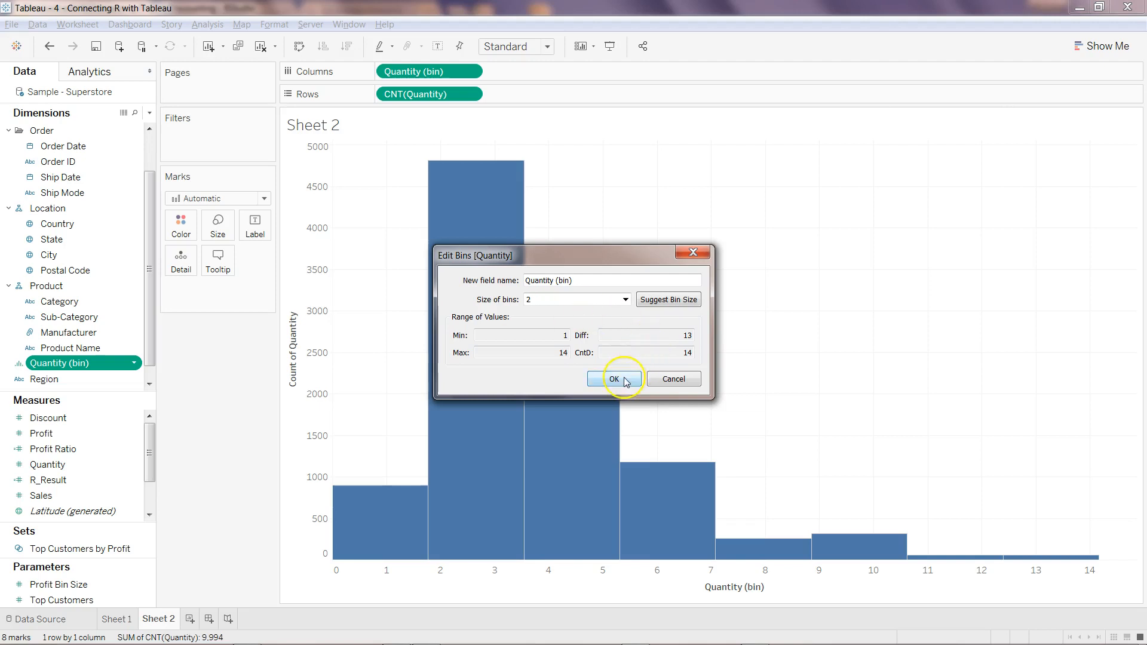
left_click(614, 379)
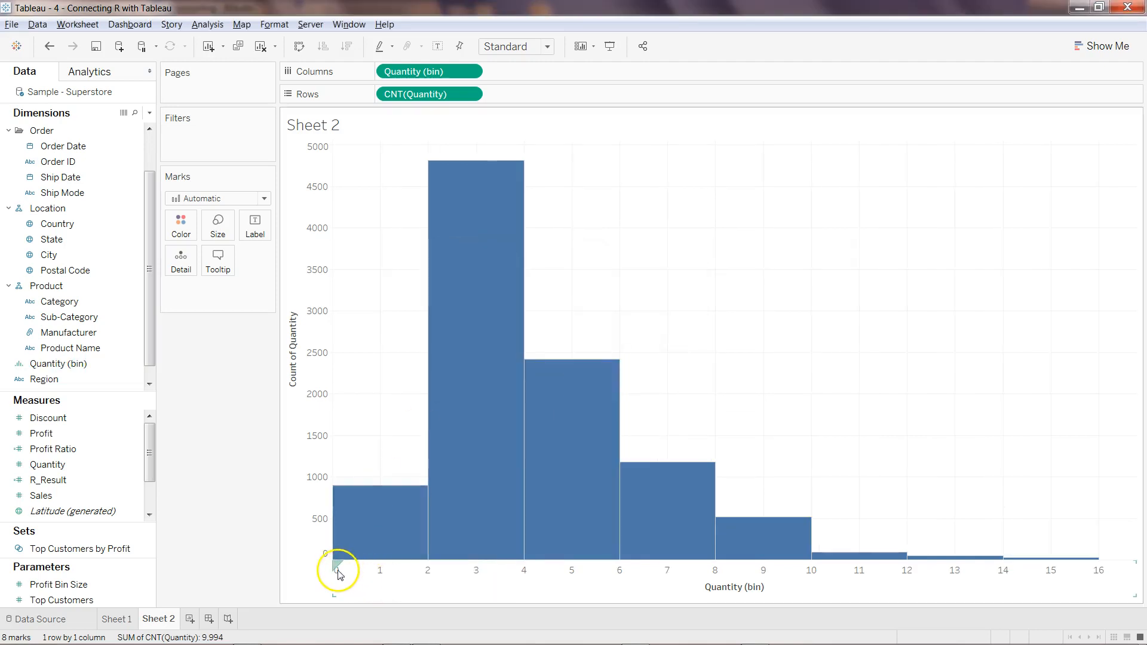
mouse_move(525, 559)
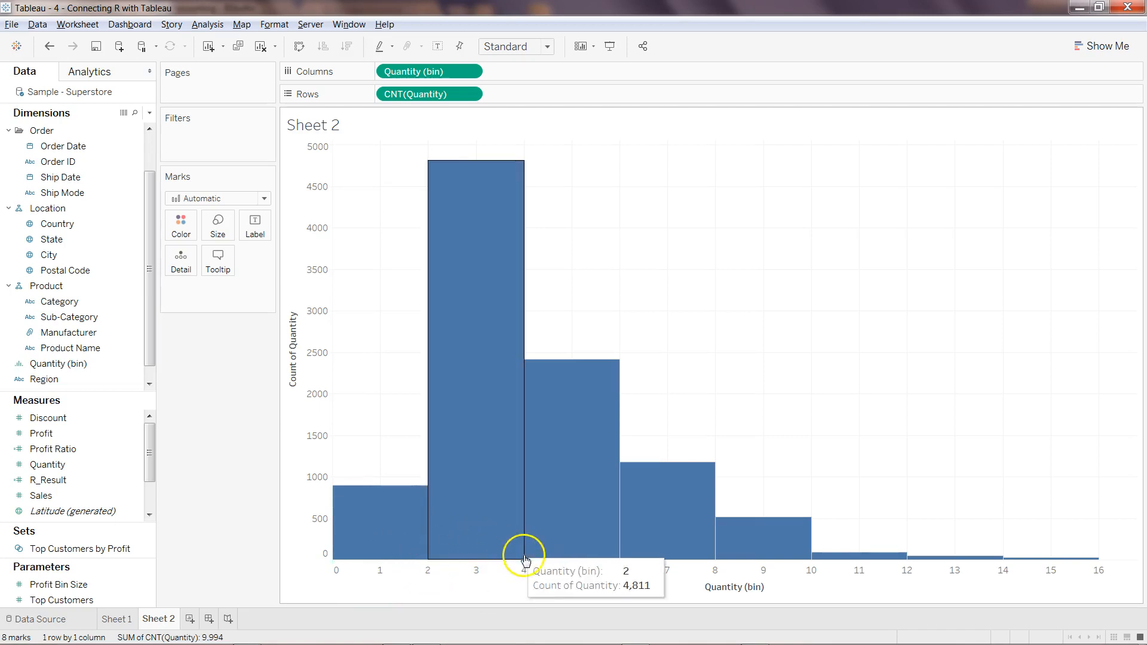
mouse_move(709, 557)
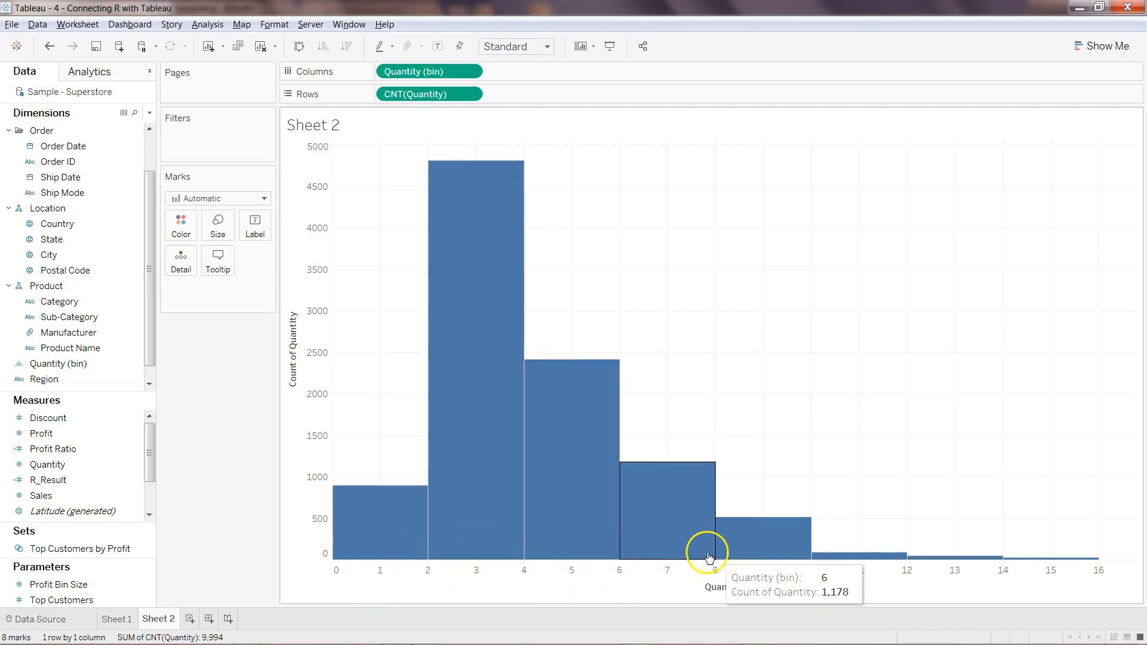
mouse_move(466, 567)
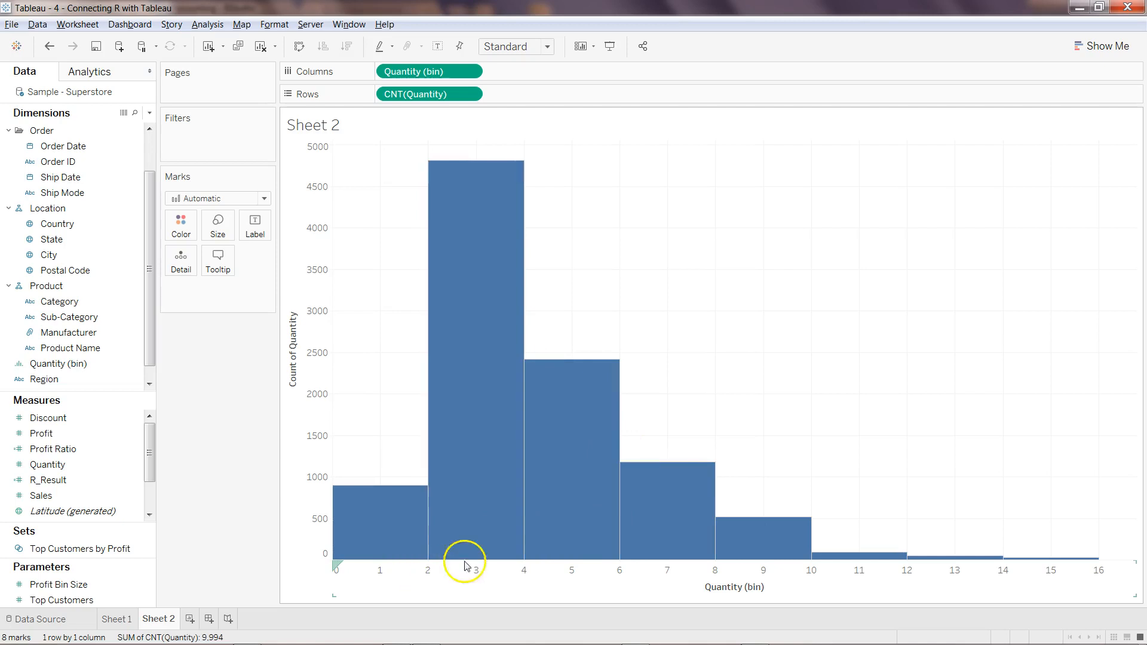
mouse_move(471, 506)
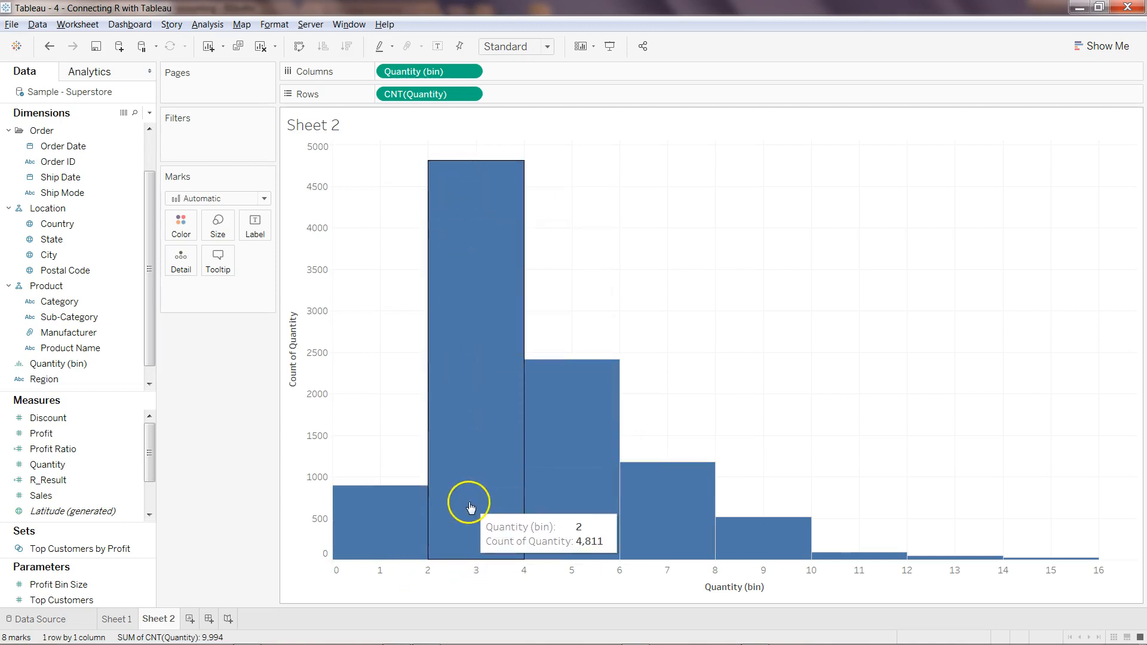
Step: Bring up the field actions for Quantity (bin) again
right_click(60, 363)
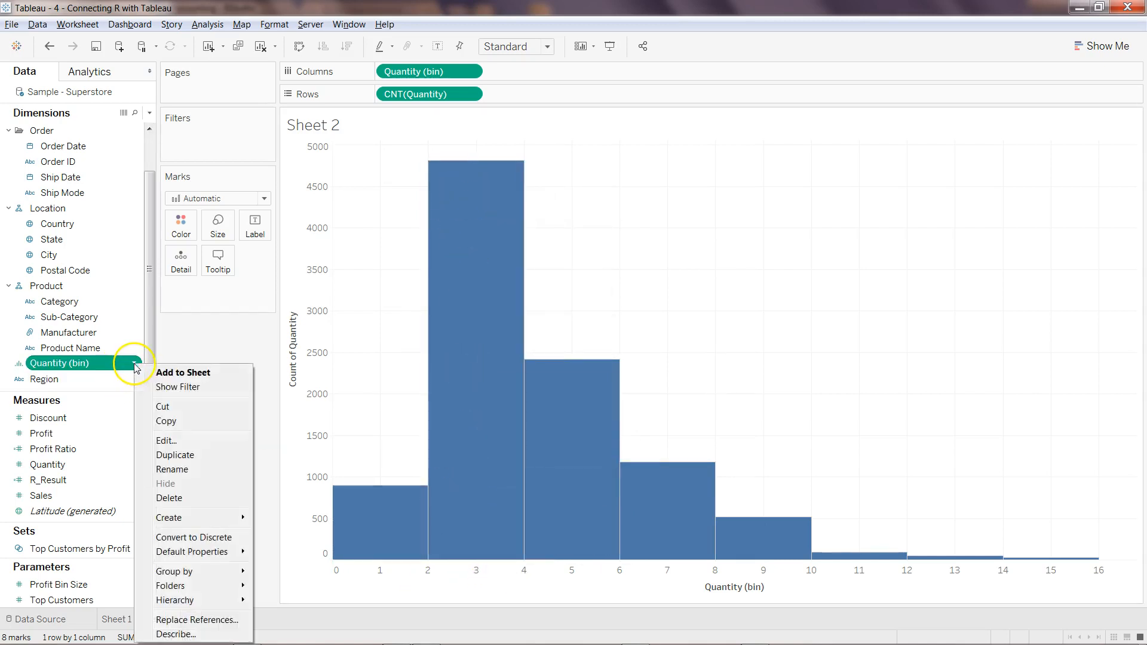
Step: Change the Quantity bin size to a custom value of 5, leaving three bars from 0 to 15
left_click(166, 440)
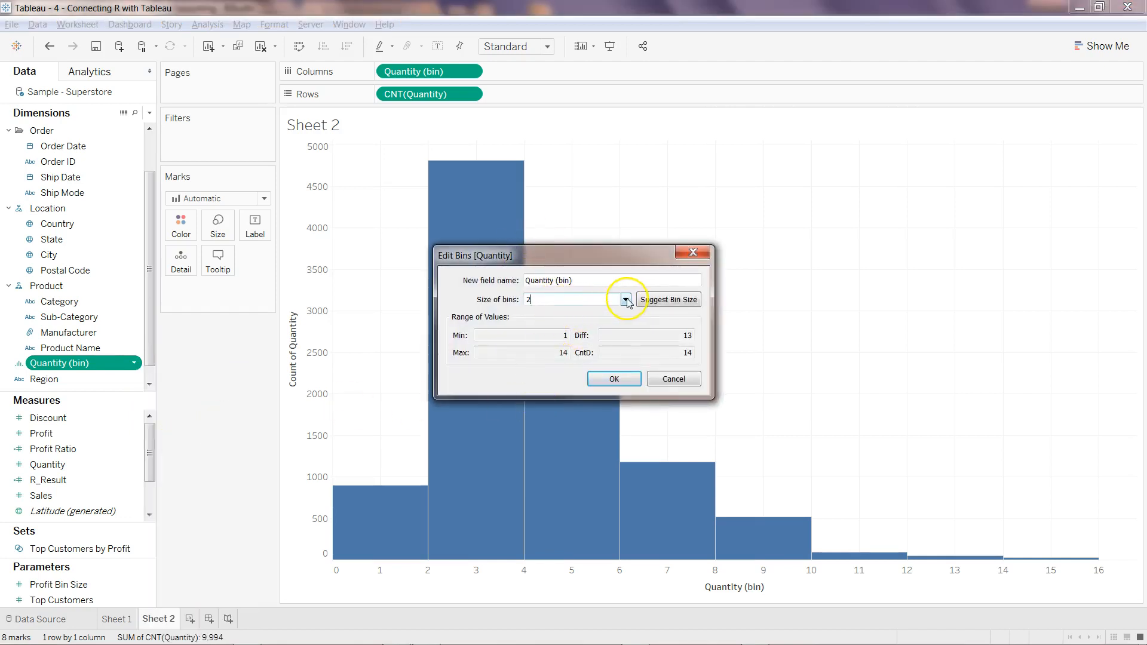
left_click(625, 299)
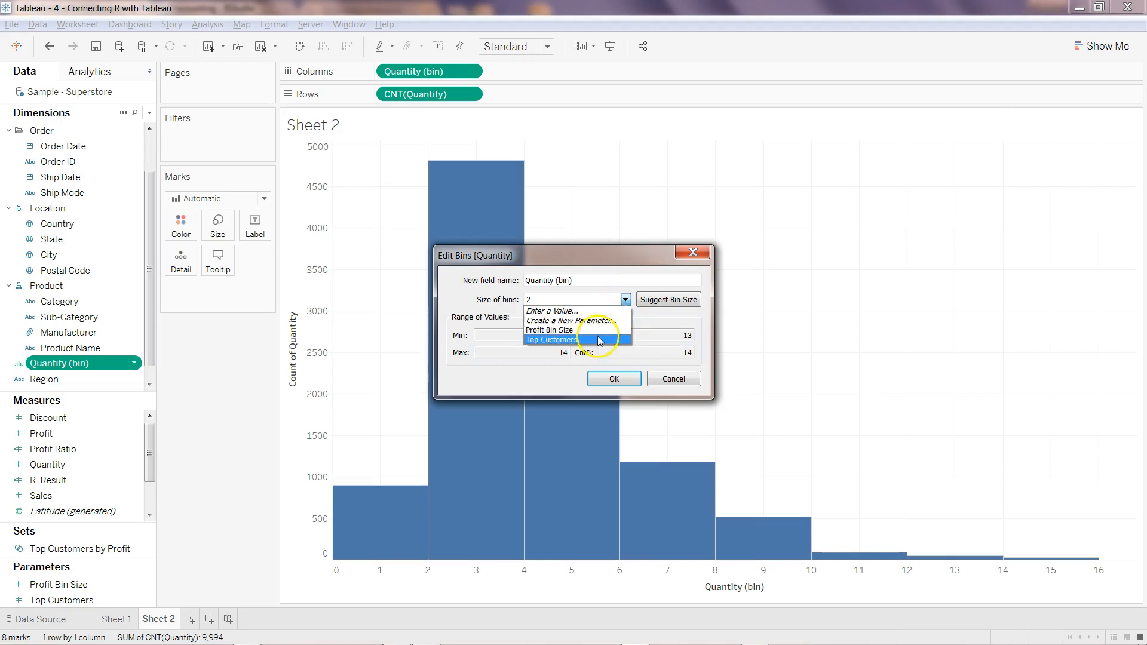
mouse_move(569, 330)
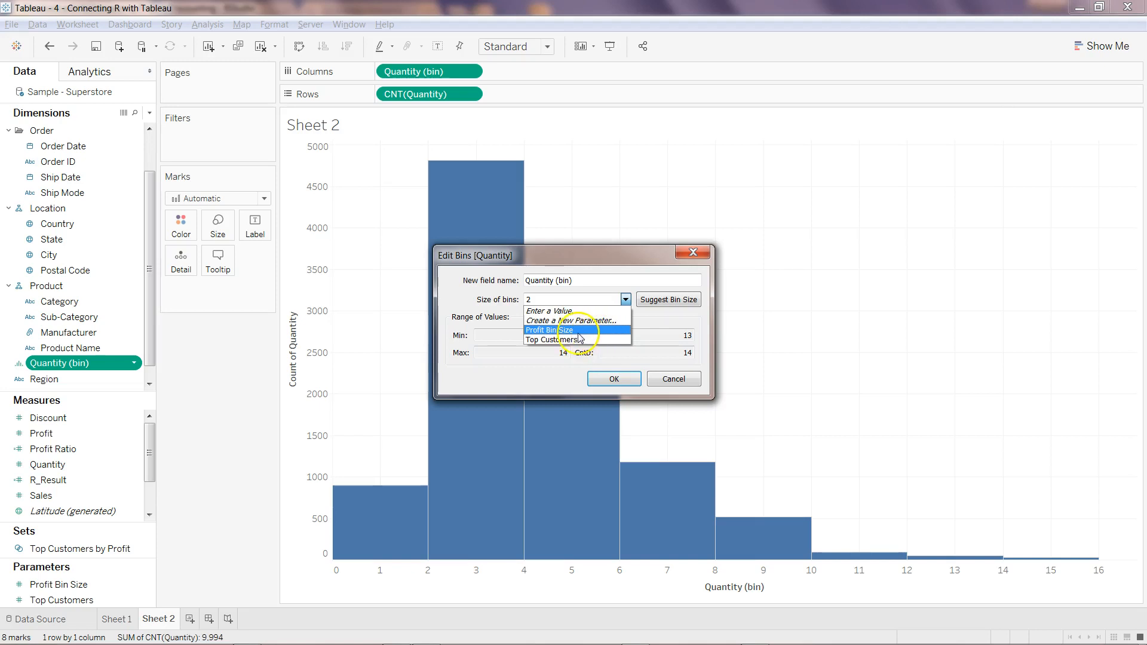
mouse_move(569, 343)
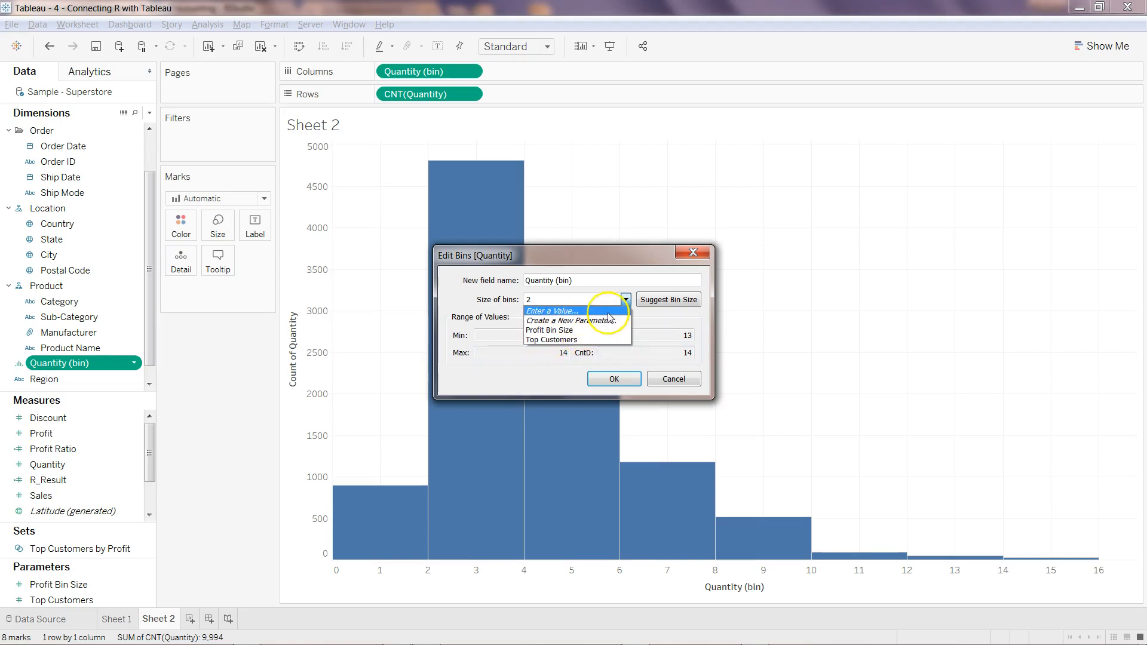
left_click(568, 299)
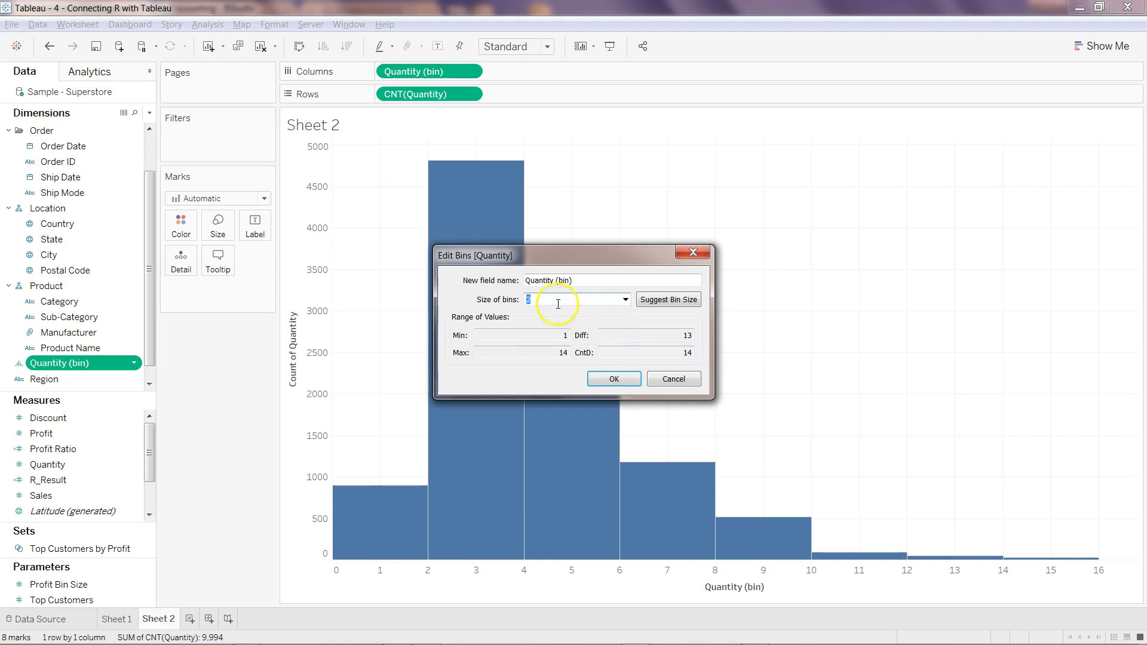
mouse_move(602, 339)
type("5")
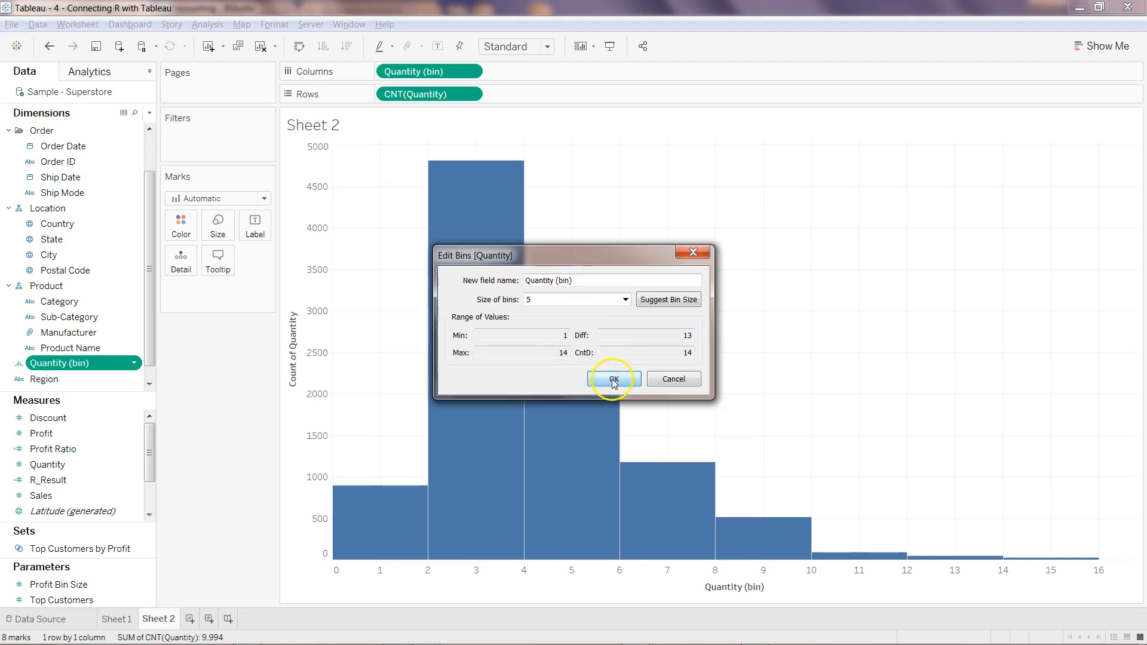
left_click(613, 379)
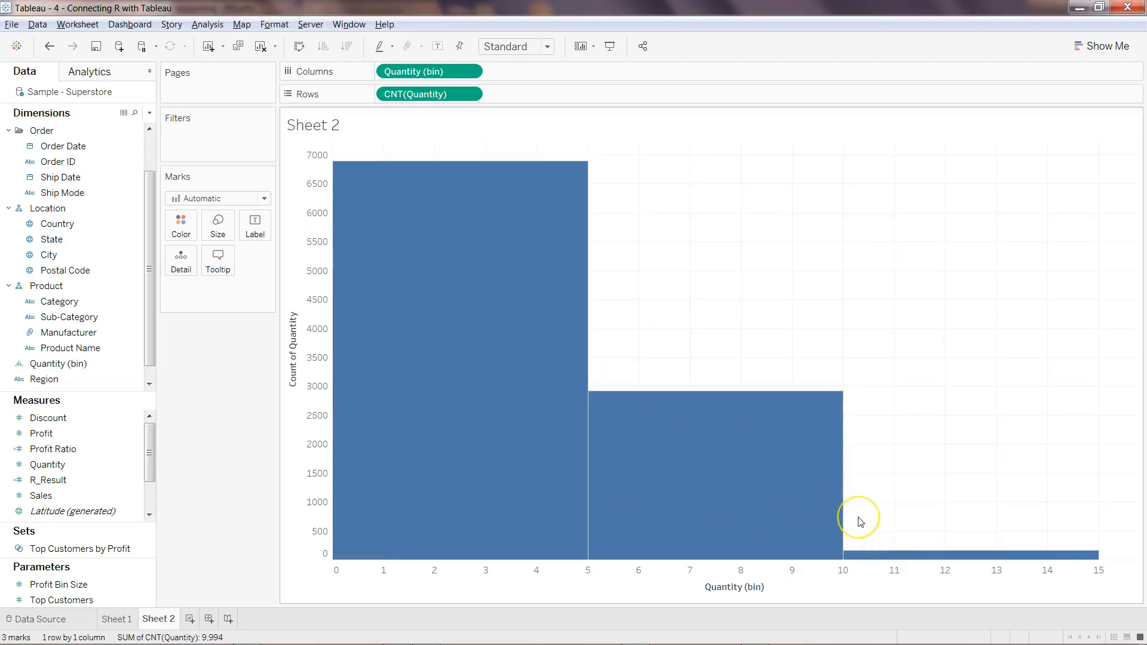
mouse_move(364, 394)
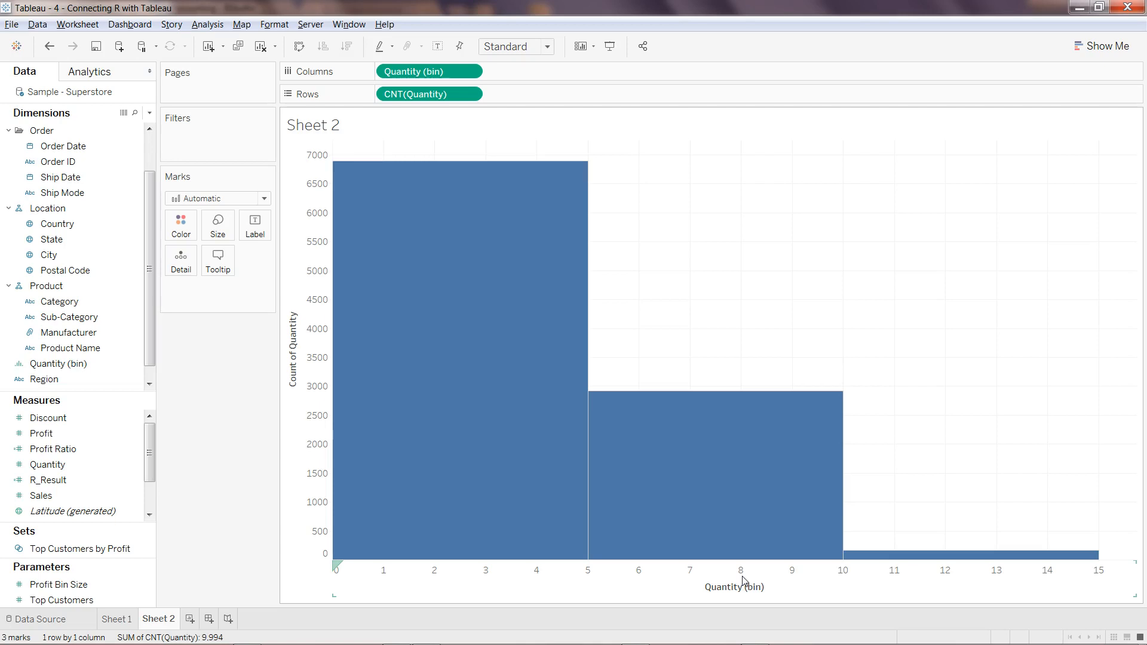
mouse_move(475, 348)
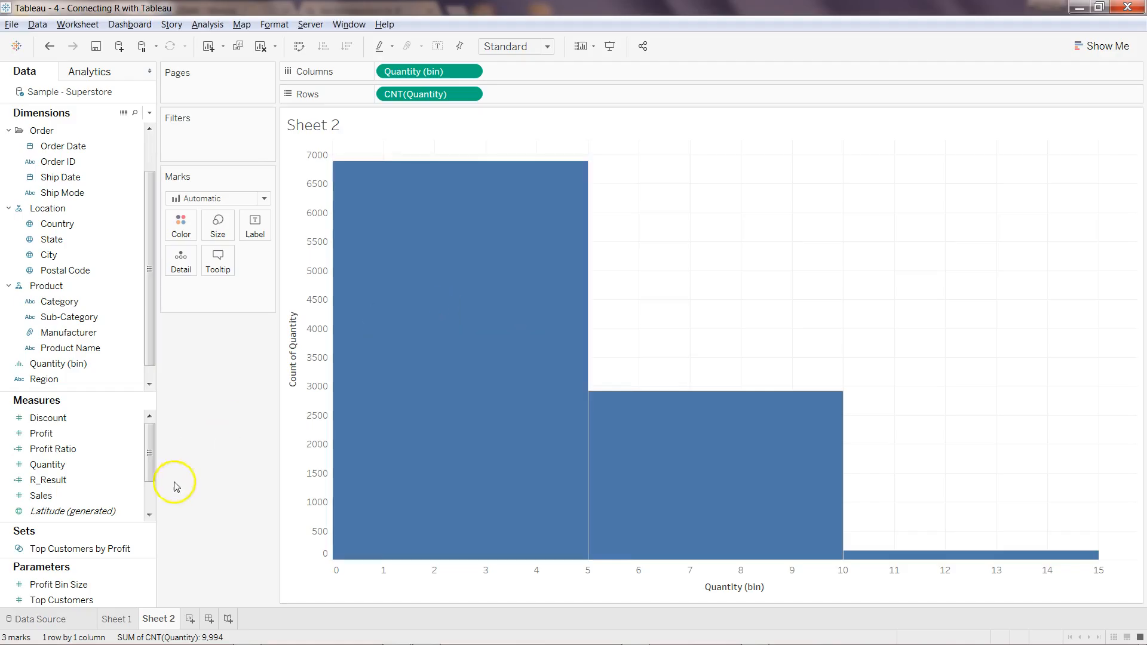
left_click(191, 619)
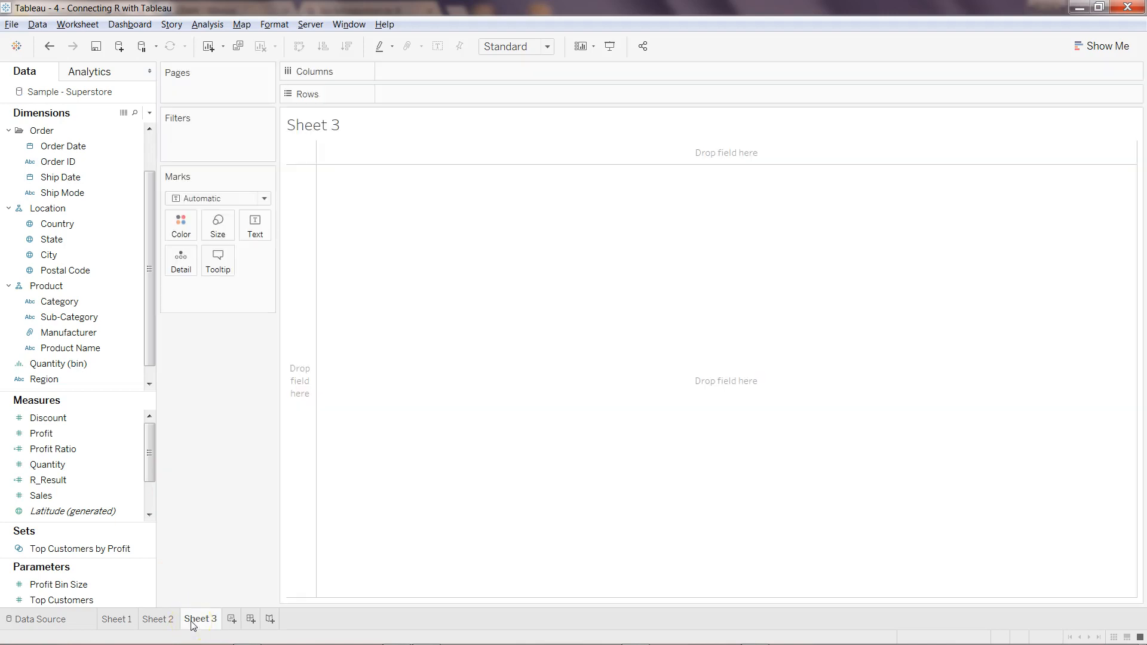
mouse_move(231, 619)
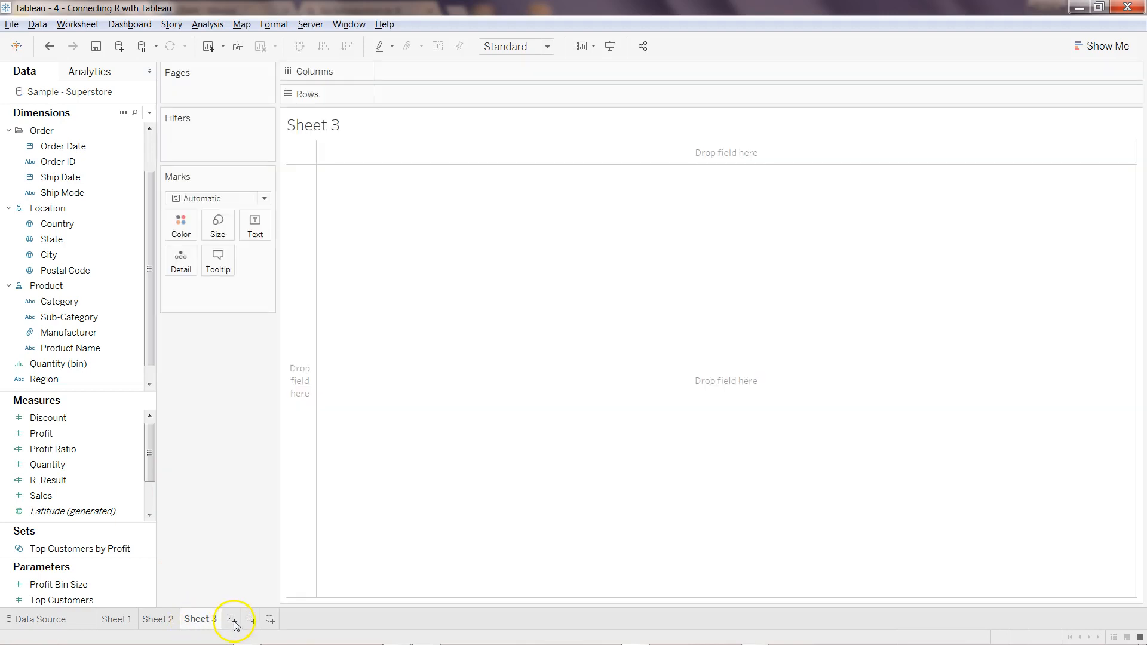
left_click(47, 480)
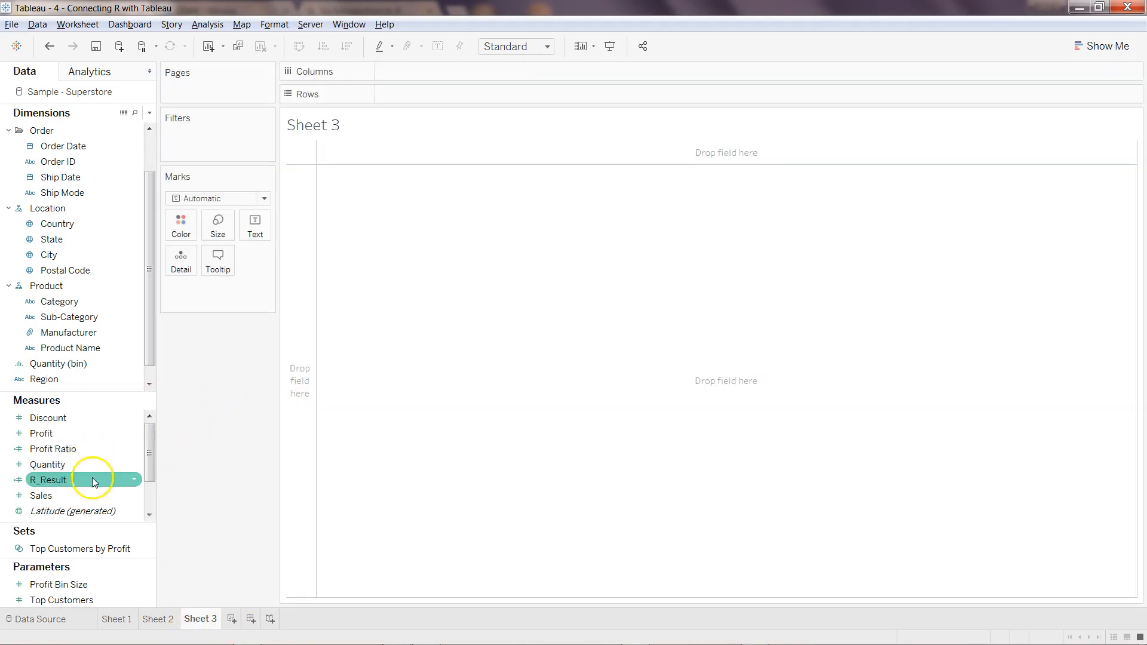
left_click(42, 495)
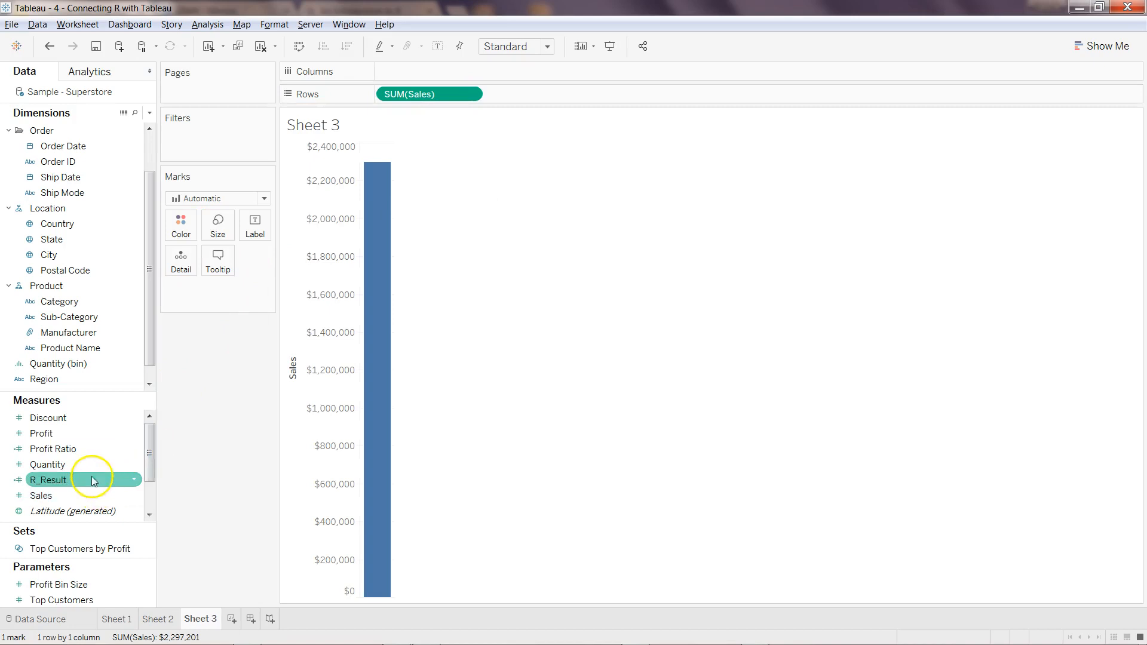
left_click_drag(47, 465, 429, 71)
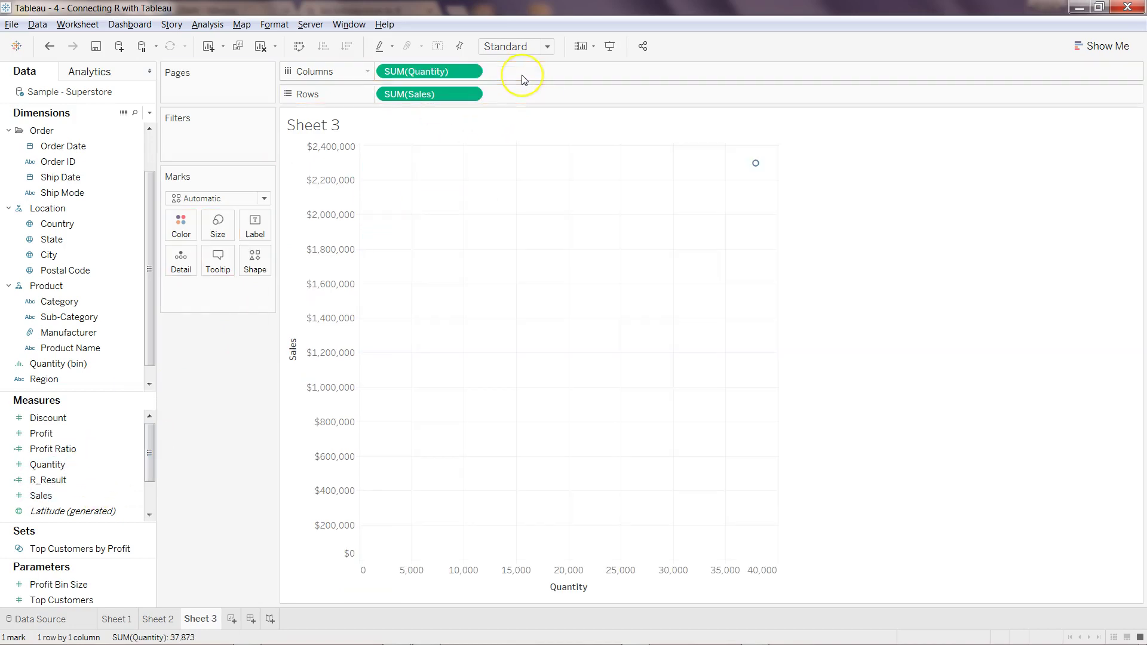
mouse_move(755, 165)
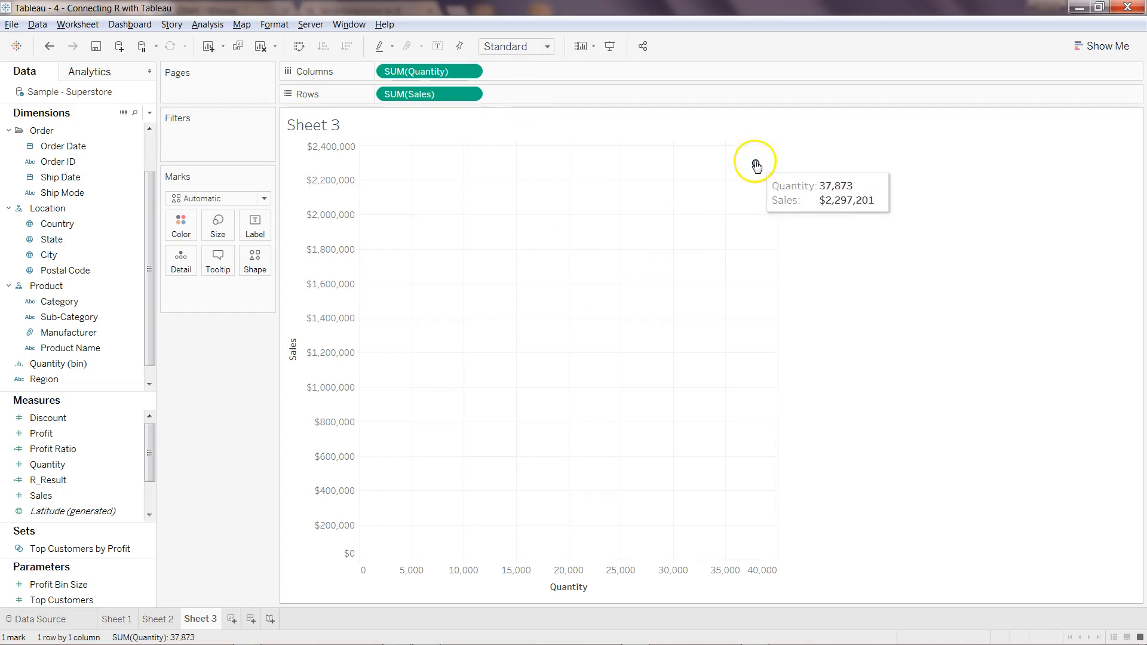
mouse_move(369, 472)
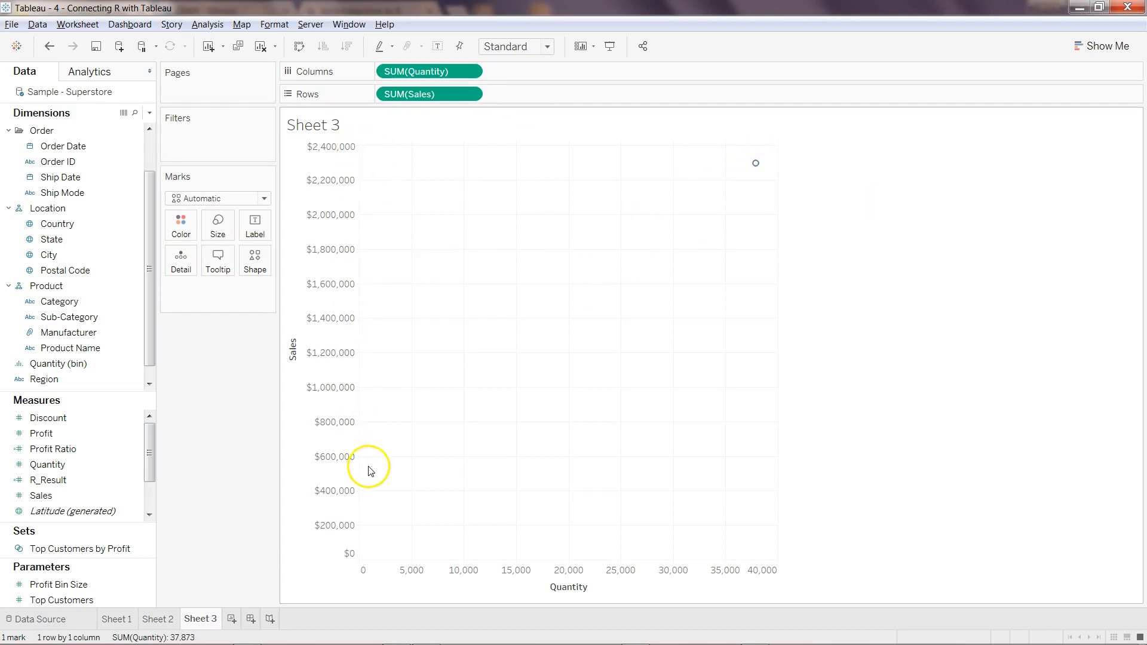
mouse_move(614, 325)
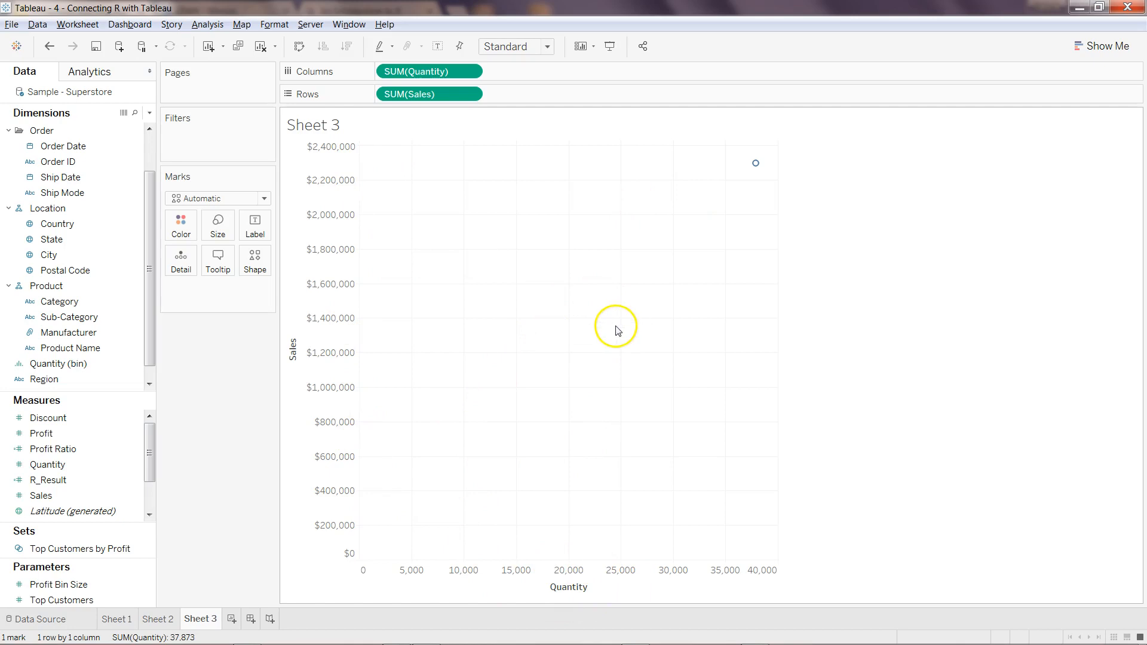
mouse_move(463, 335)
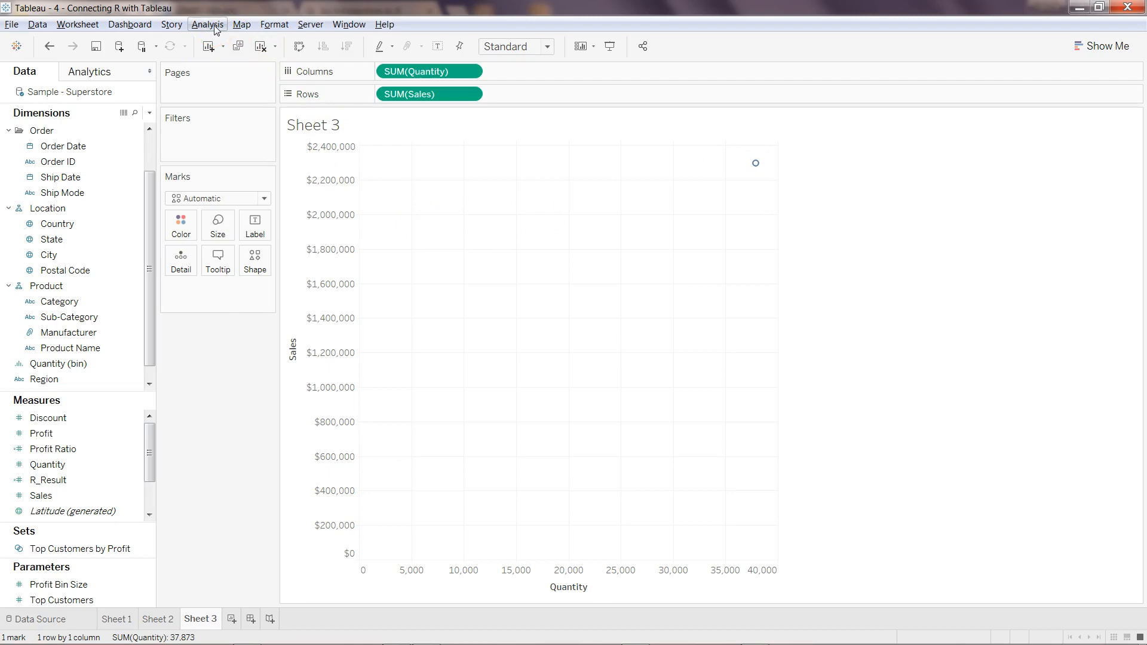
Step: Turn off Aggregate Measures in the Analysis menu so individual records are plotted
left_click(208, 24)
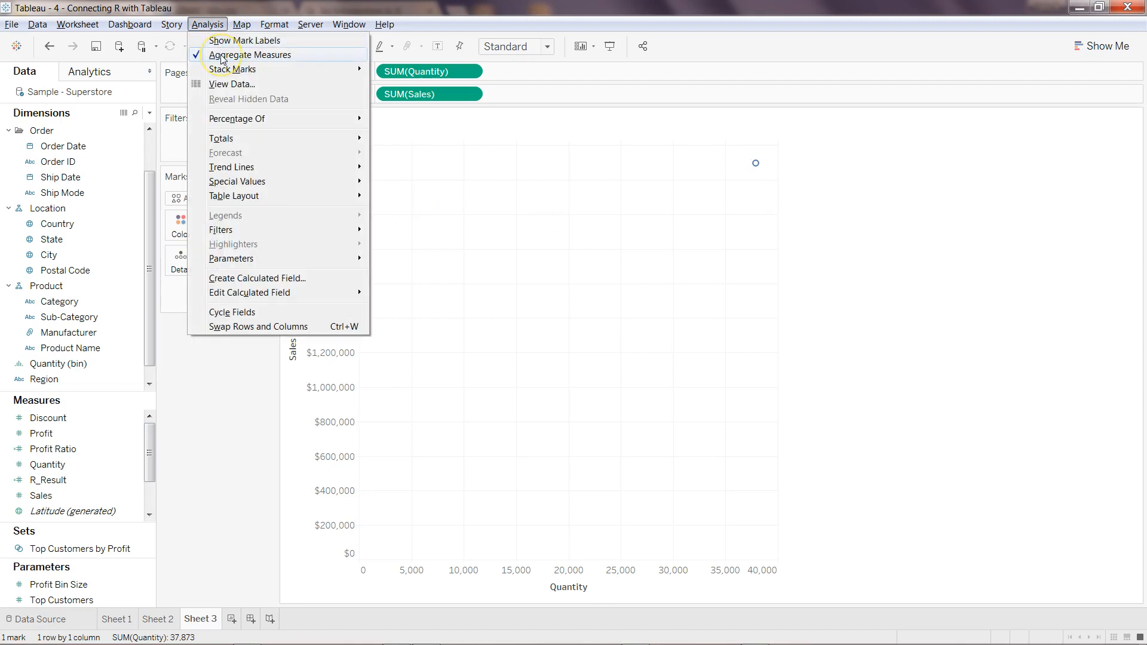
left_click(249, 55)
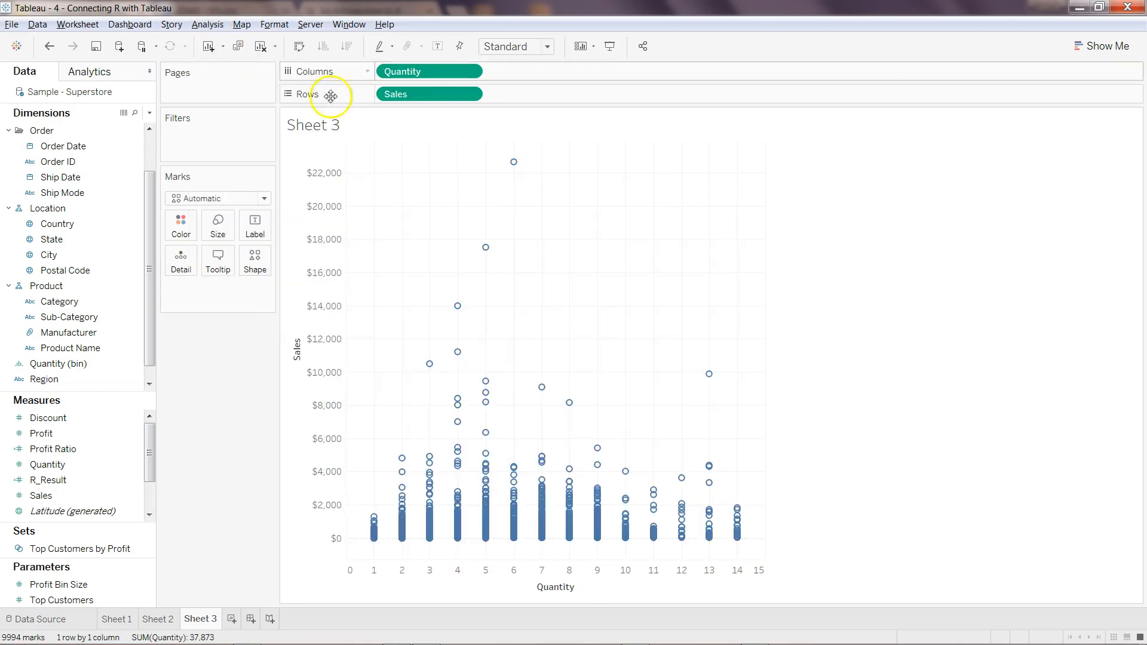
mouse_move(509, 529)
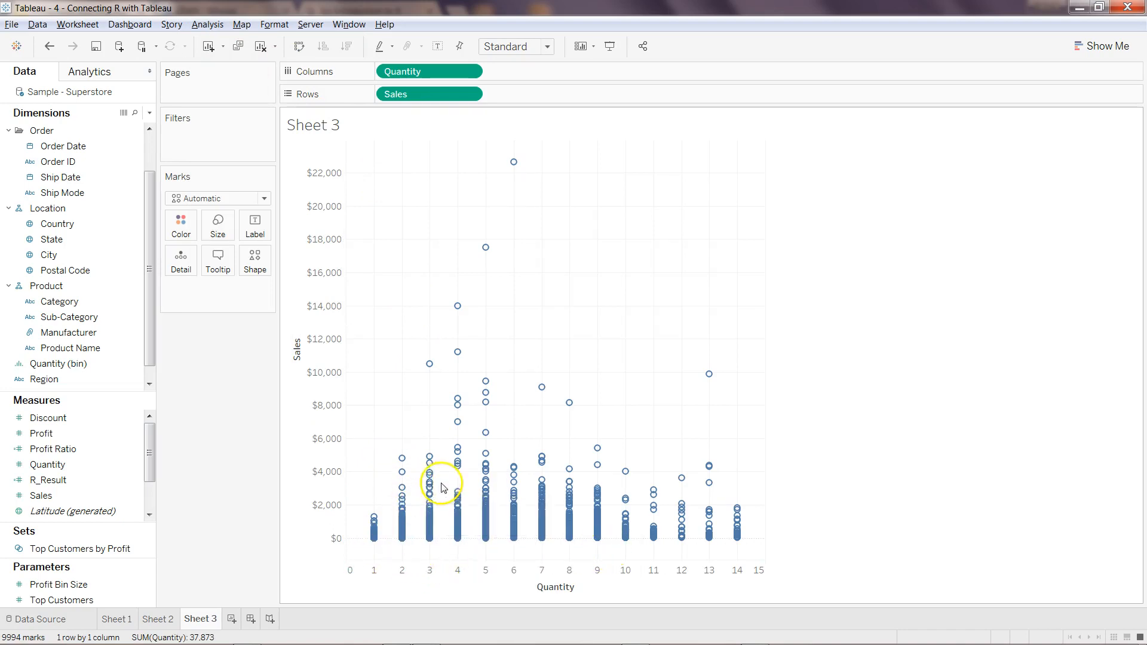
mouse_move(443, 552)
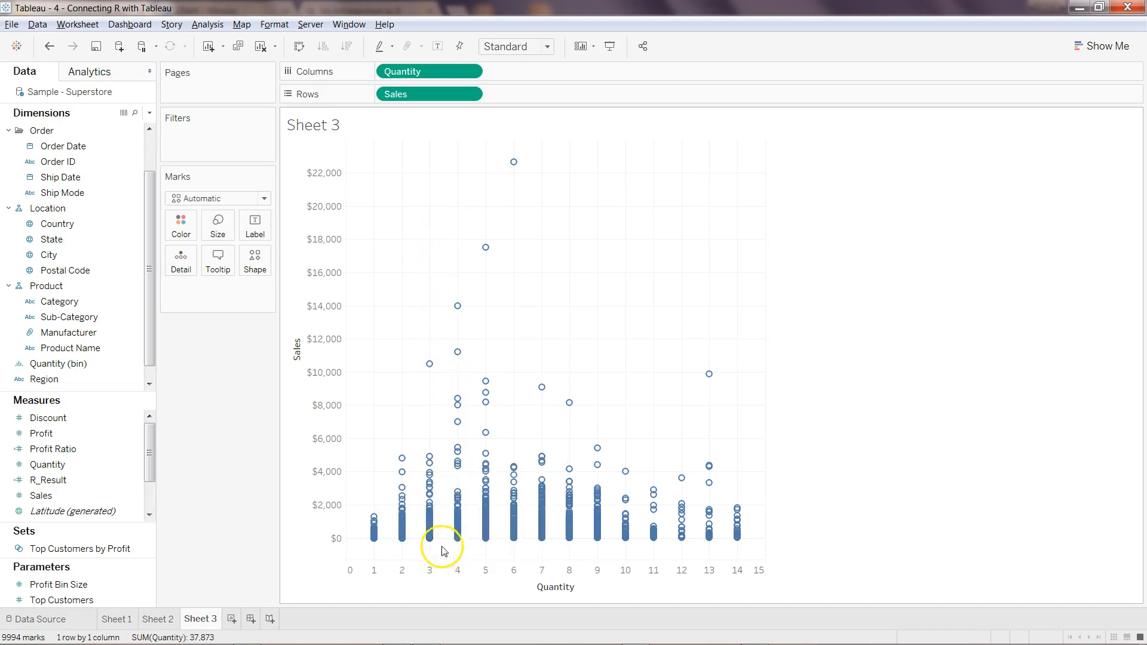
mouse_move(485, 517)
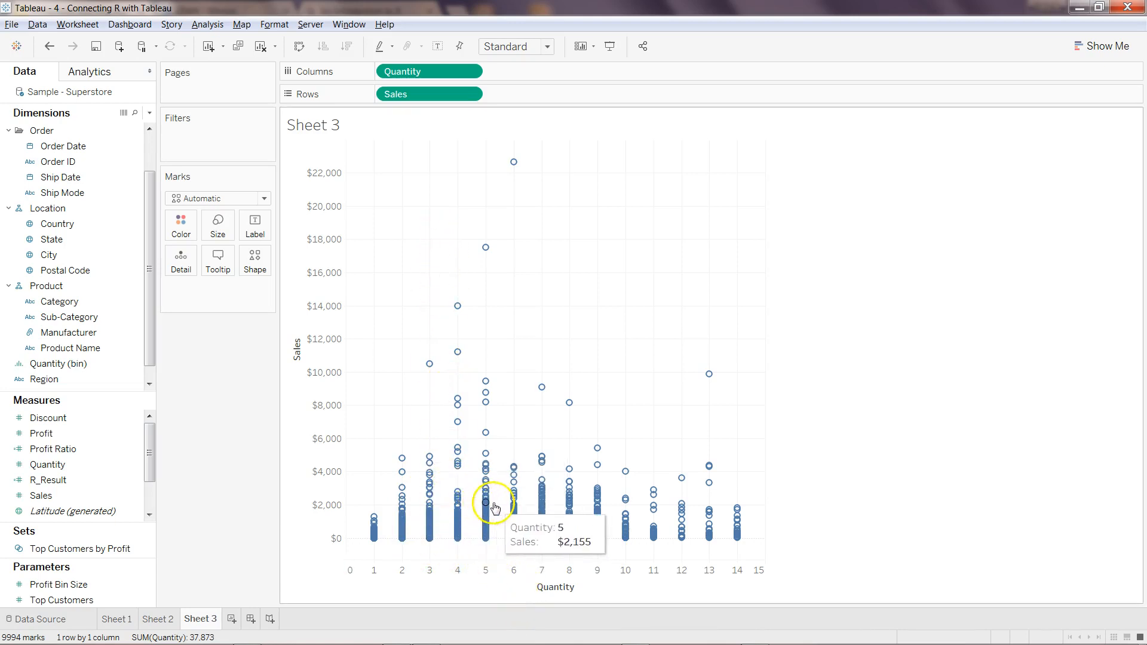
mouse_move(484, 248)
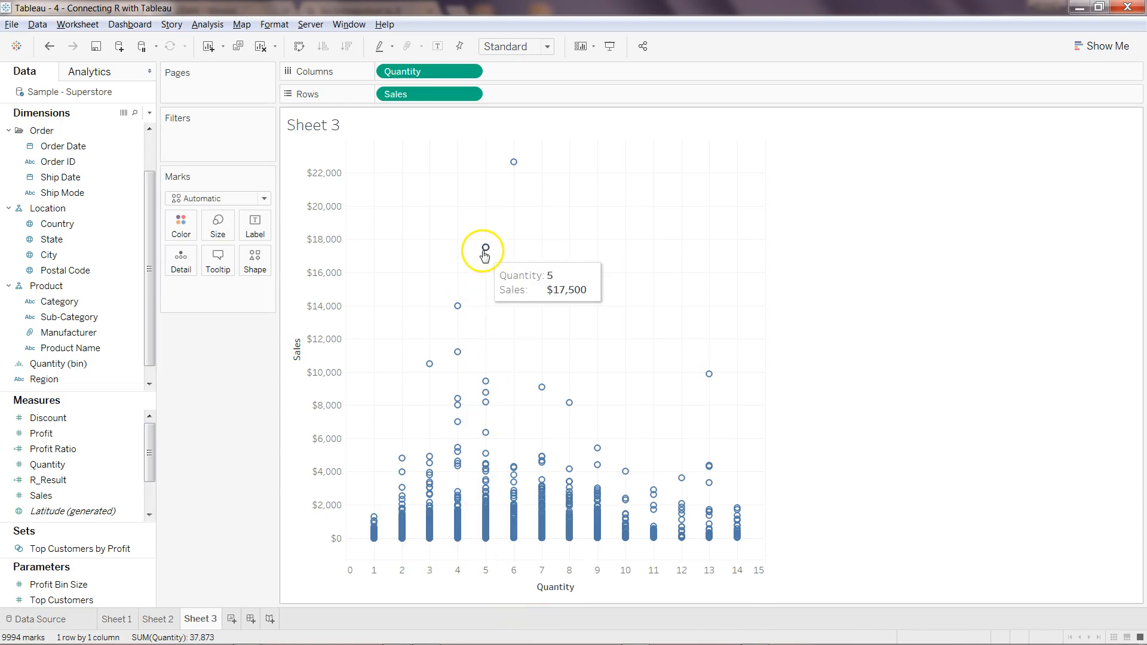
mouse_move(498, 166)
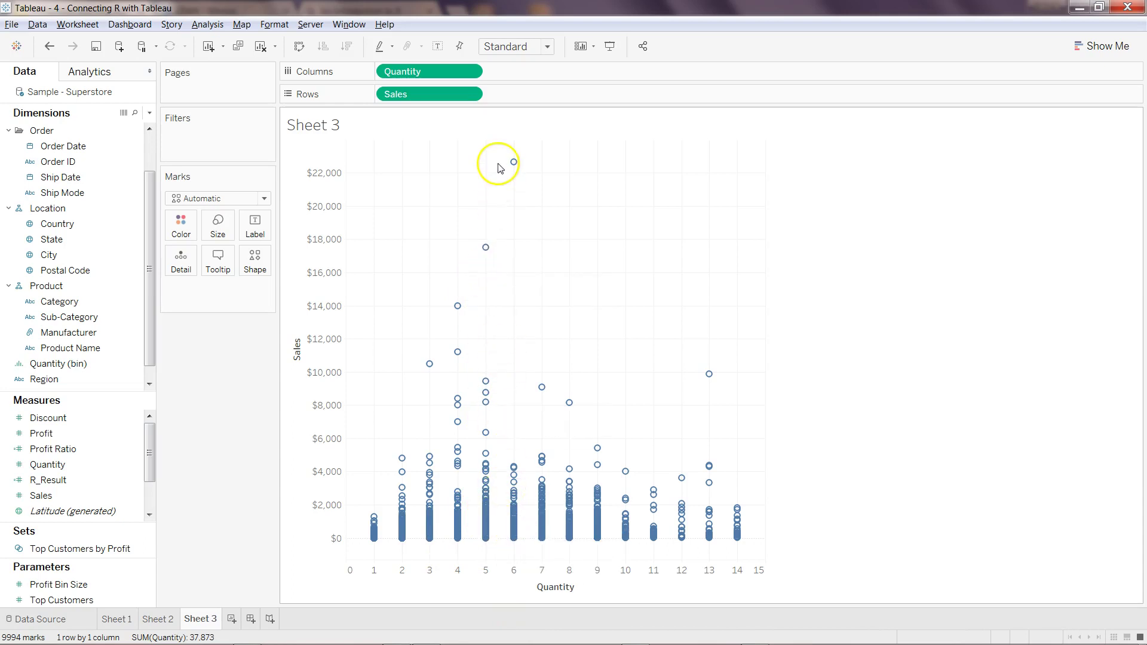
mouse_move(513, 162)
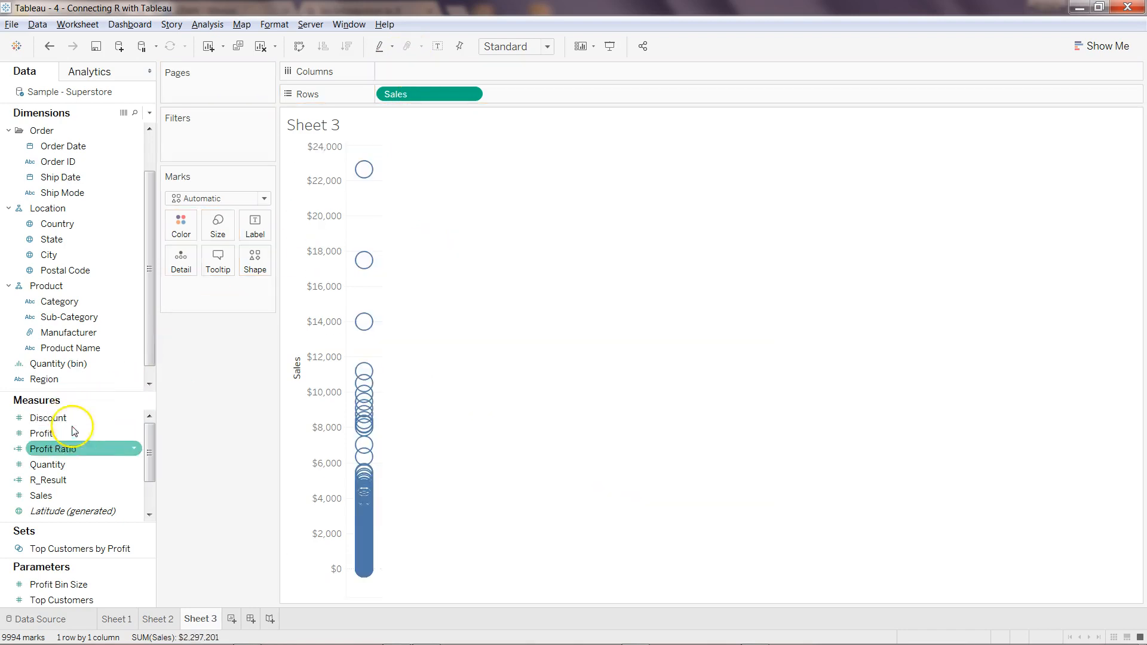
left_click_drag(41, 433, 454, 77)
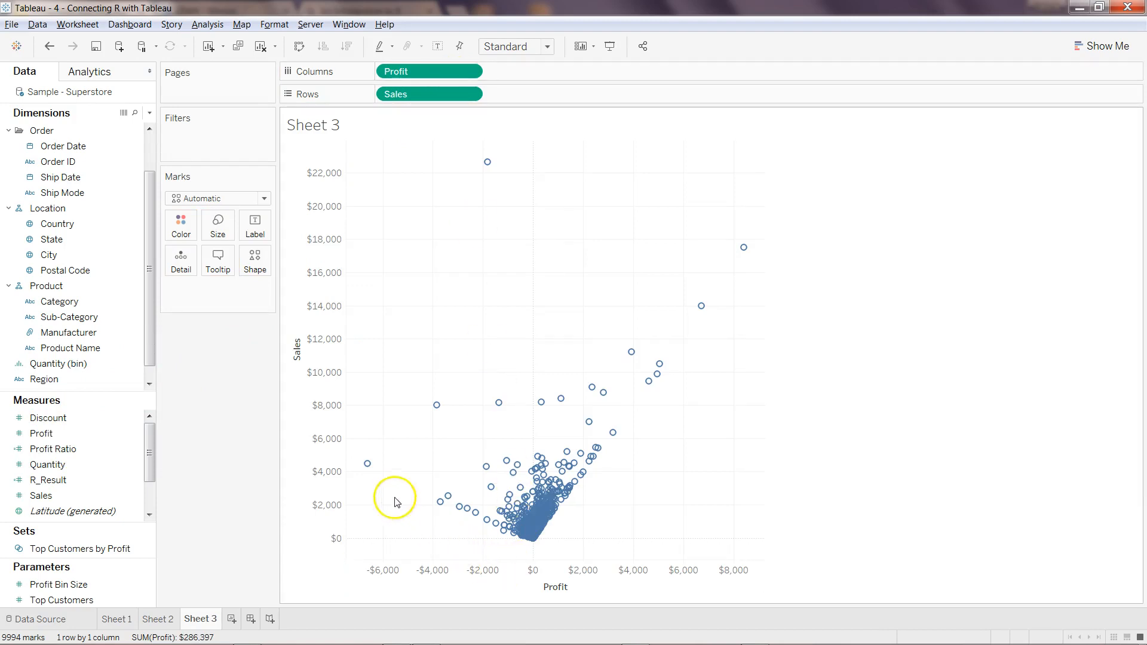
mouse_move(678, 387)
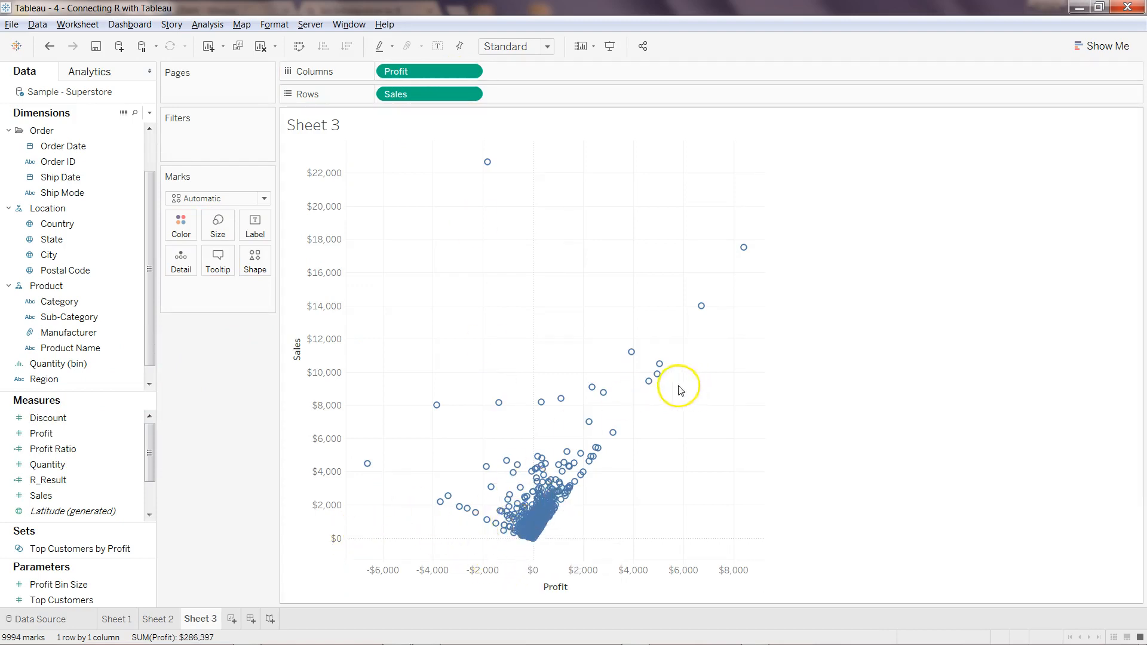
mouse_move(404, 482)
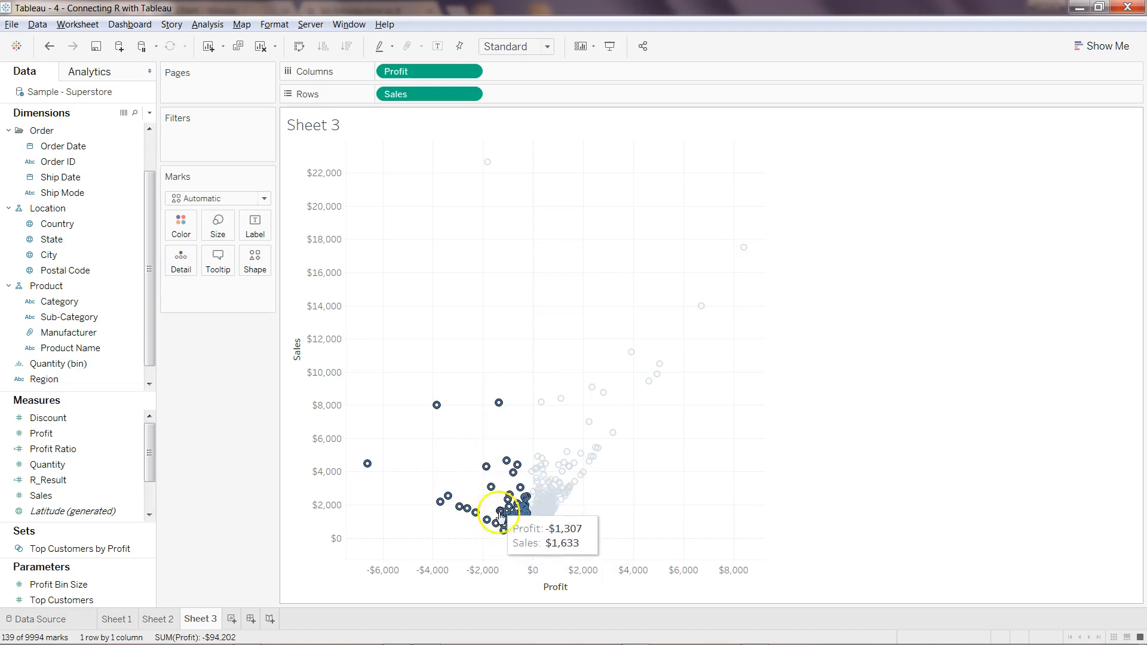
mouse_move(573, 346)
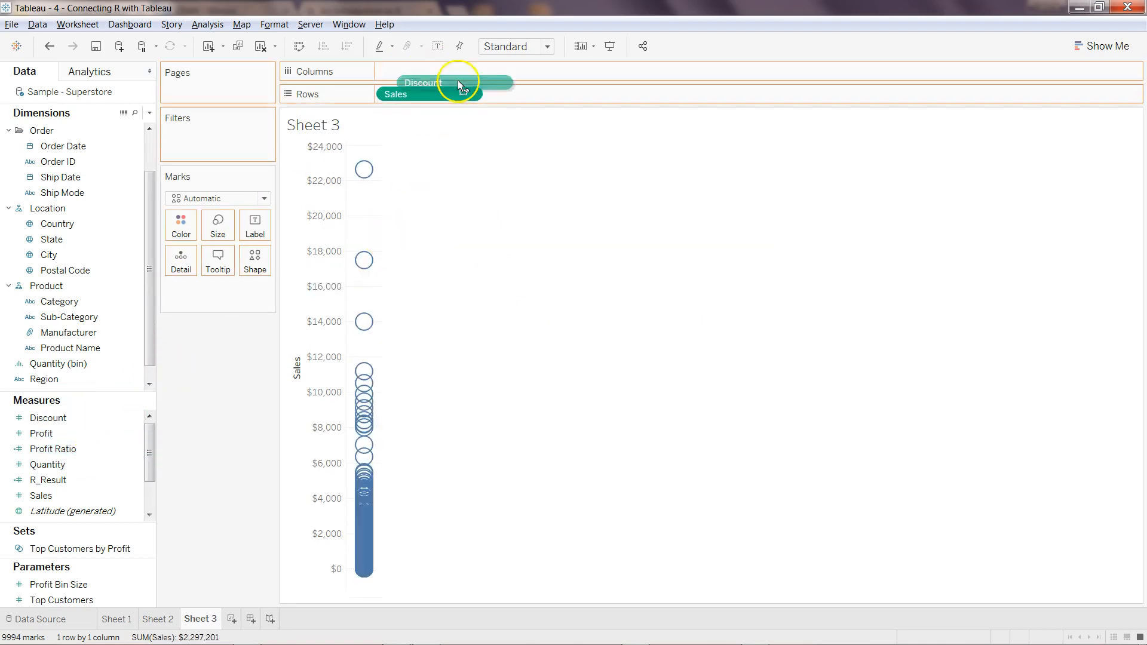
Step: Put Discount on Columns to scatter it against Sales
left_click_drag(421, 83, 425, 70)
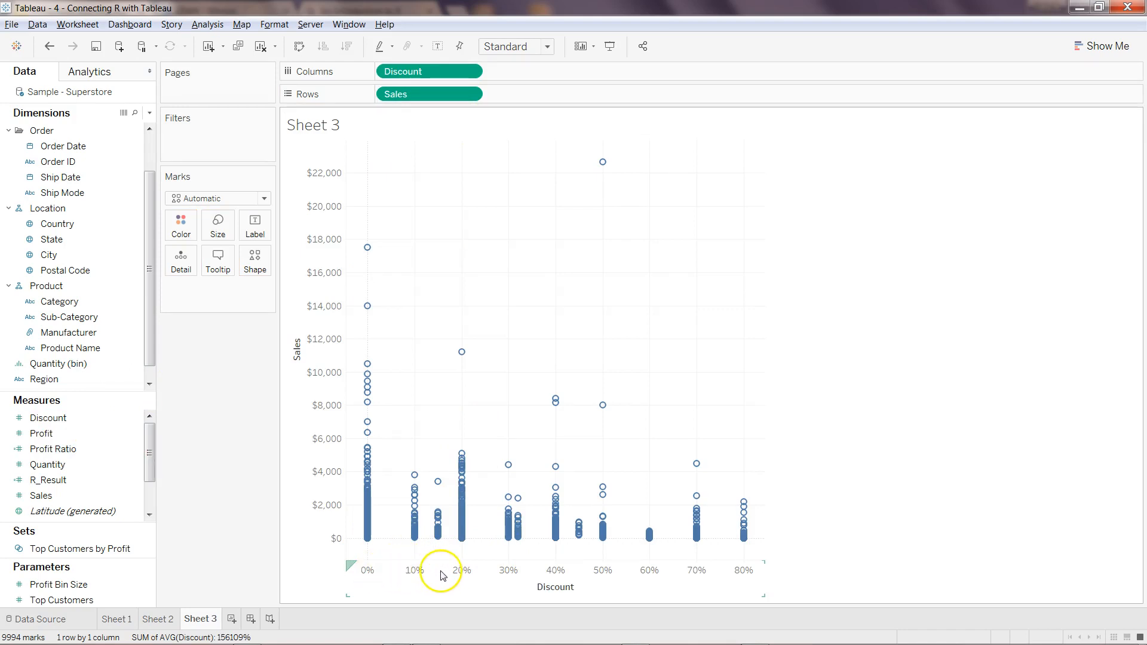
mouse_move(651, 570)
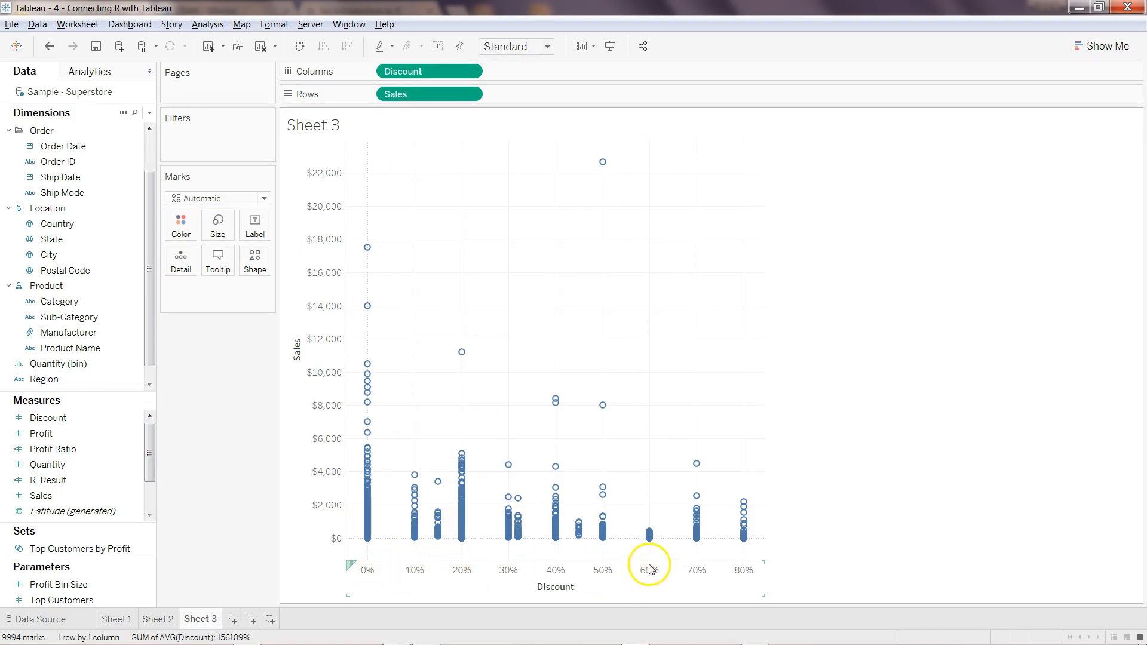
mouse_move(603, 162)
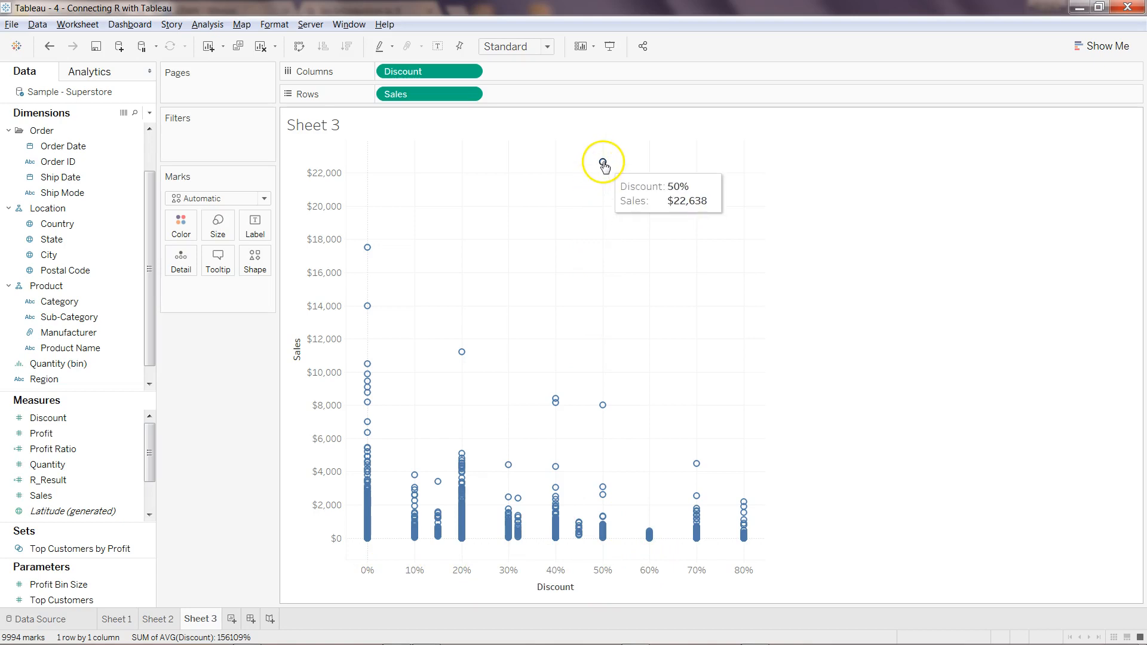
mouse_move(675, 264)
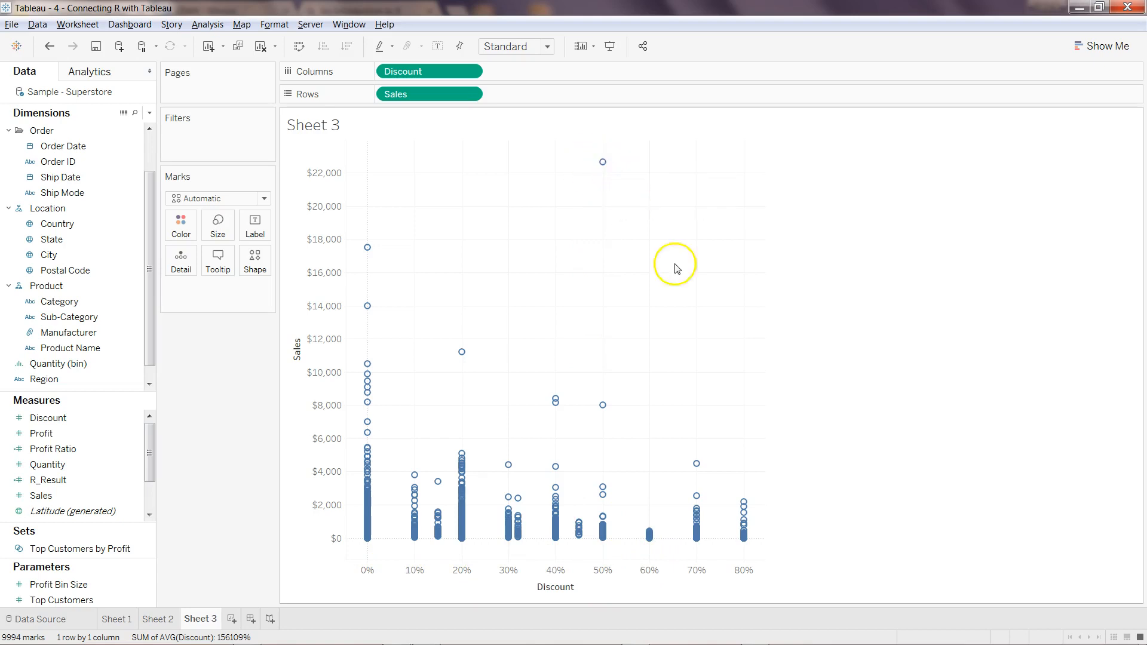
mouse_move(683, 279)
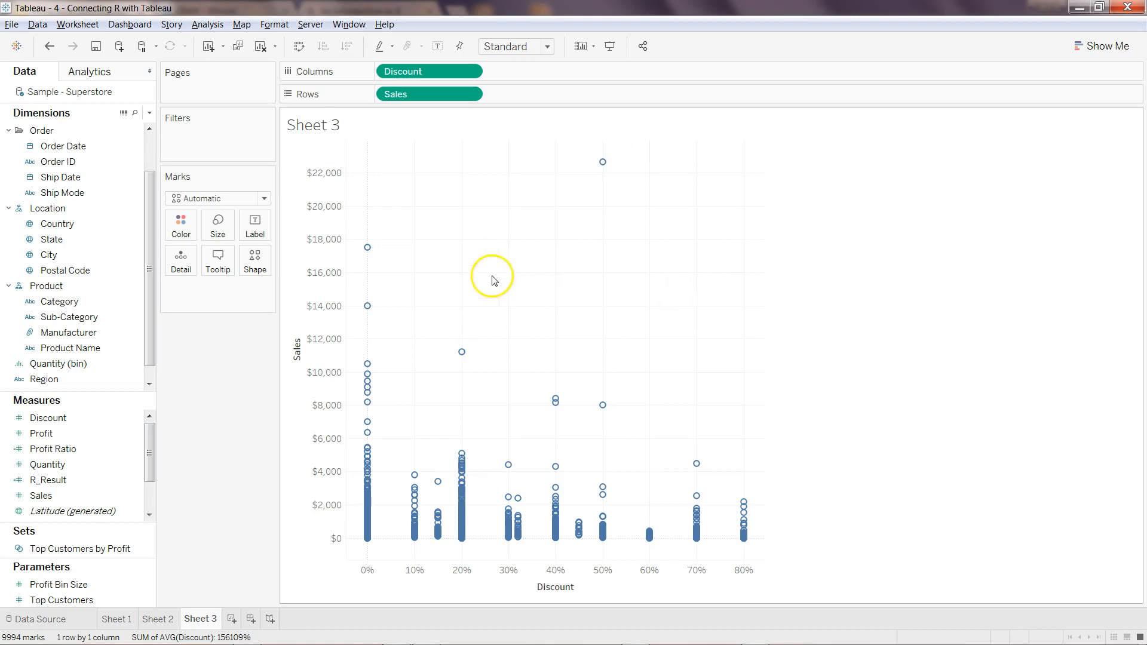
mouse_move(475, 272)
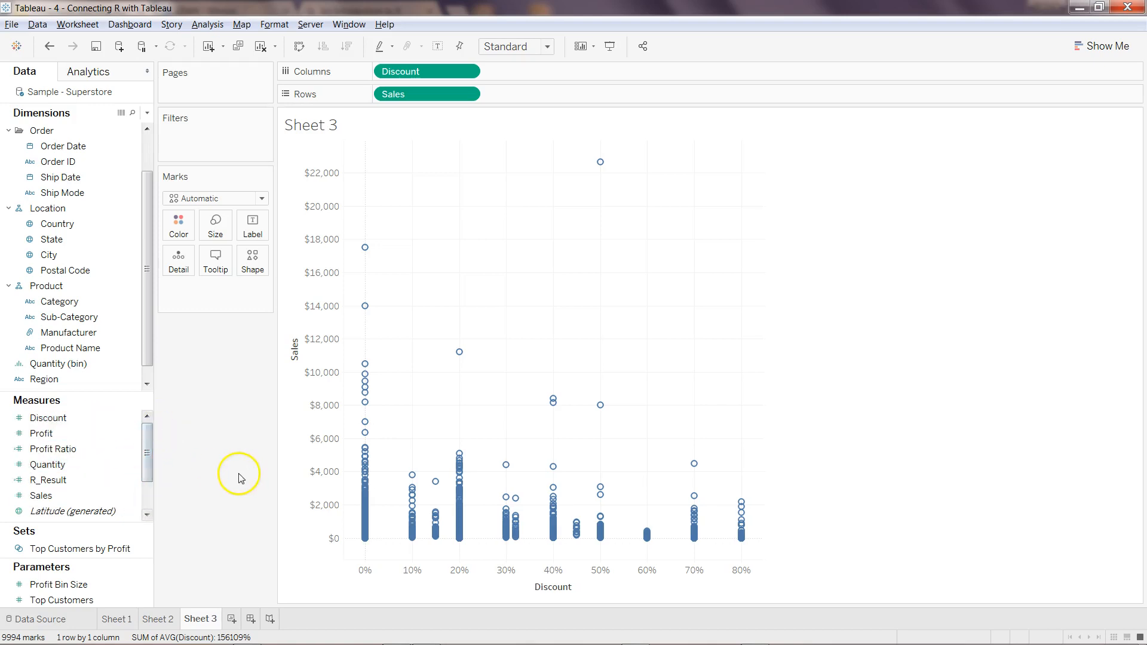
mouse_move(505, 385)
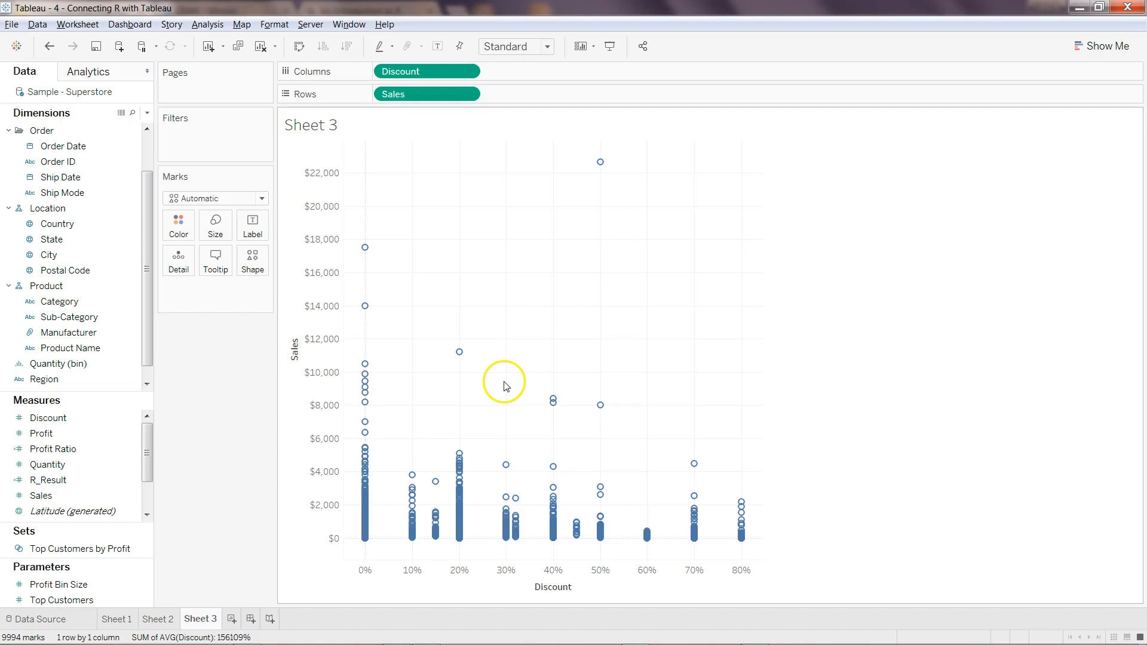